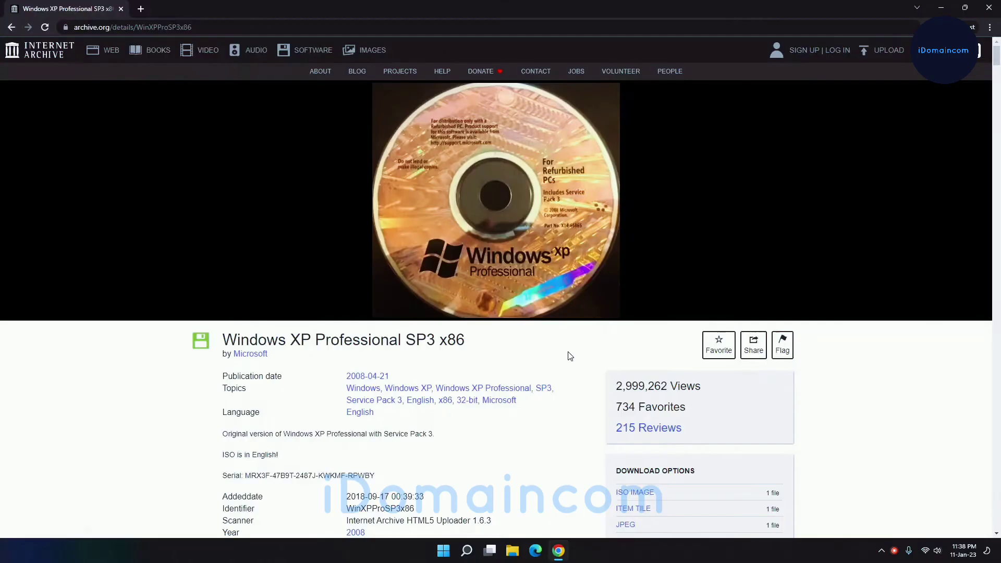
pyautogui.moveTo(350, 233)
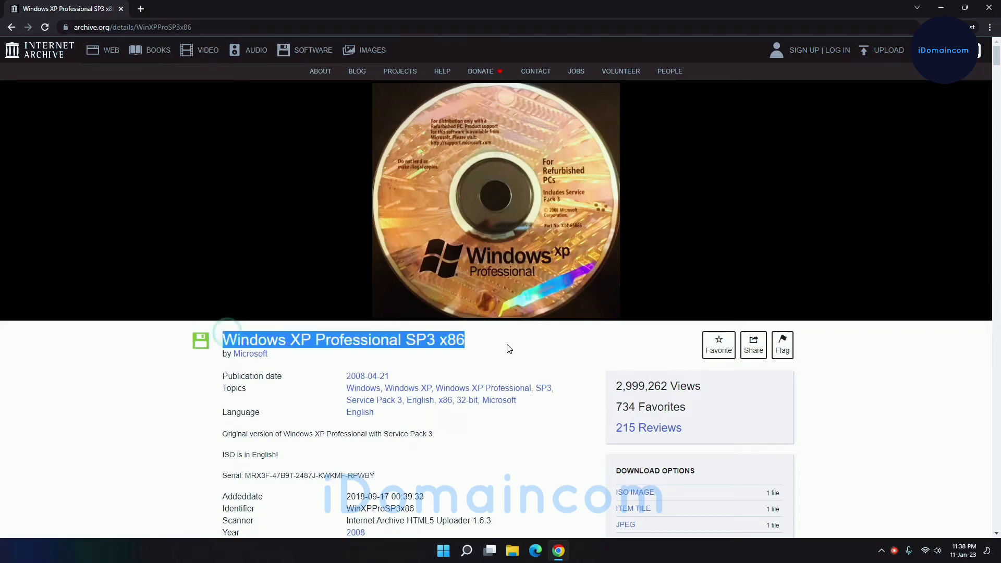
pyautogui.moveTo(451, 354)
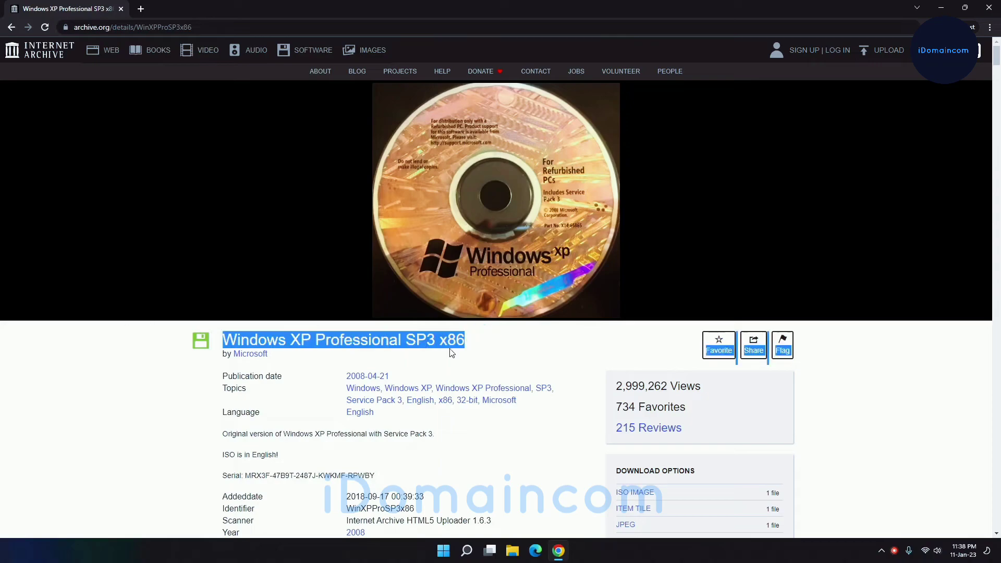
# Step: Download the Windows XP Professional SP3 x86 ISO image from the archive.org item page
pyautogui.scroll(-3)
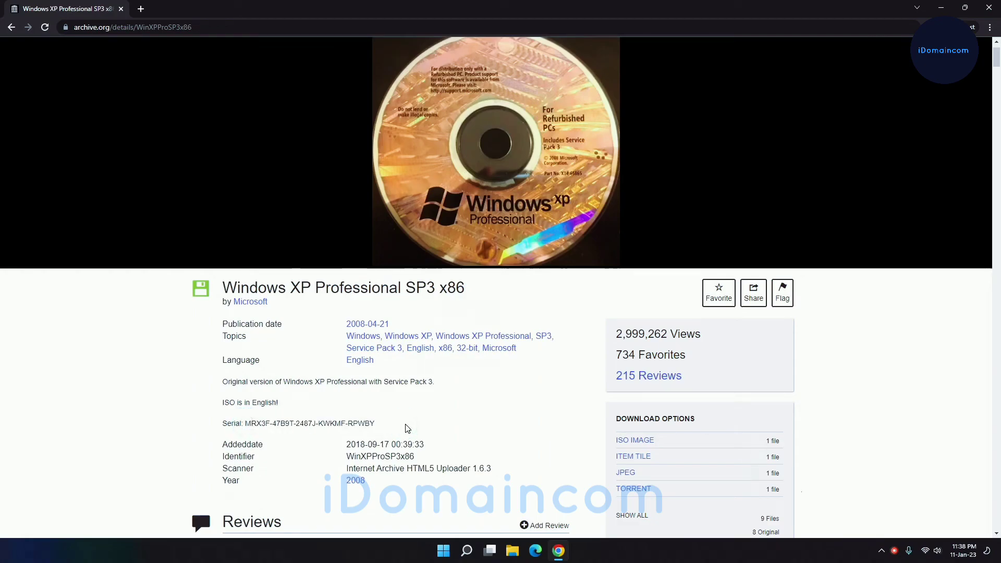
pyautogui.moveTo(651, 430)
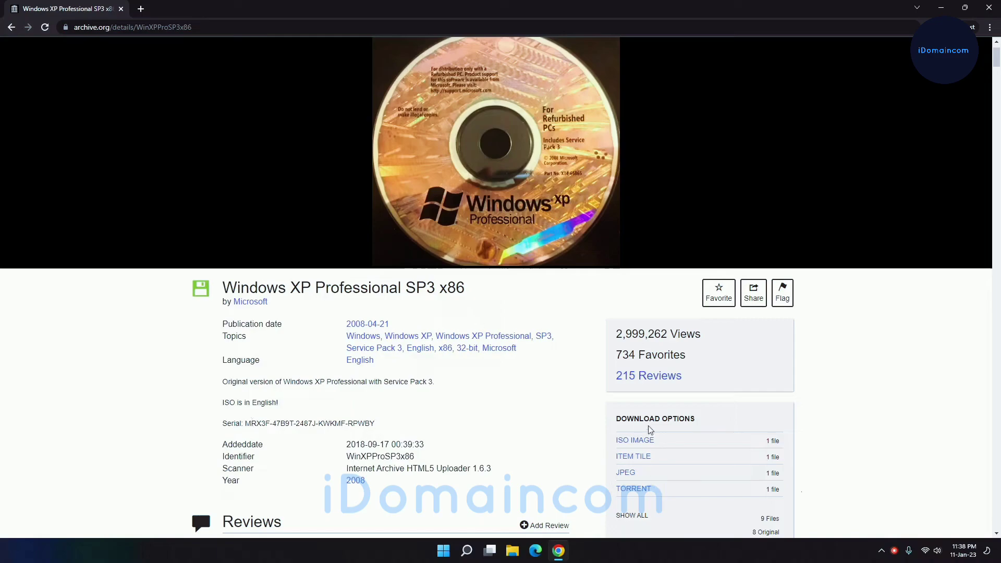
pyautogui.moveTo(635, 440)
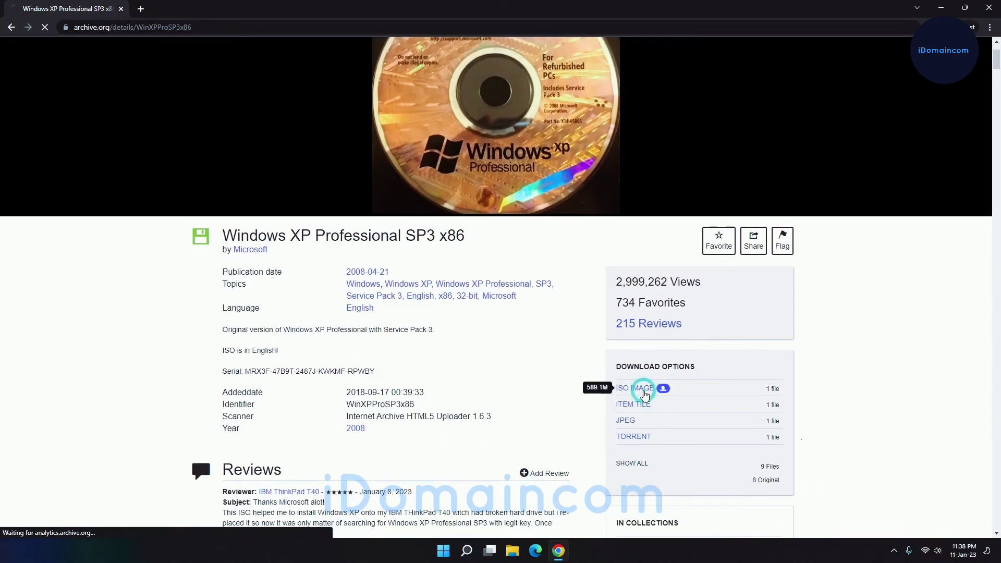
pyautogui.click(635, 387)
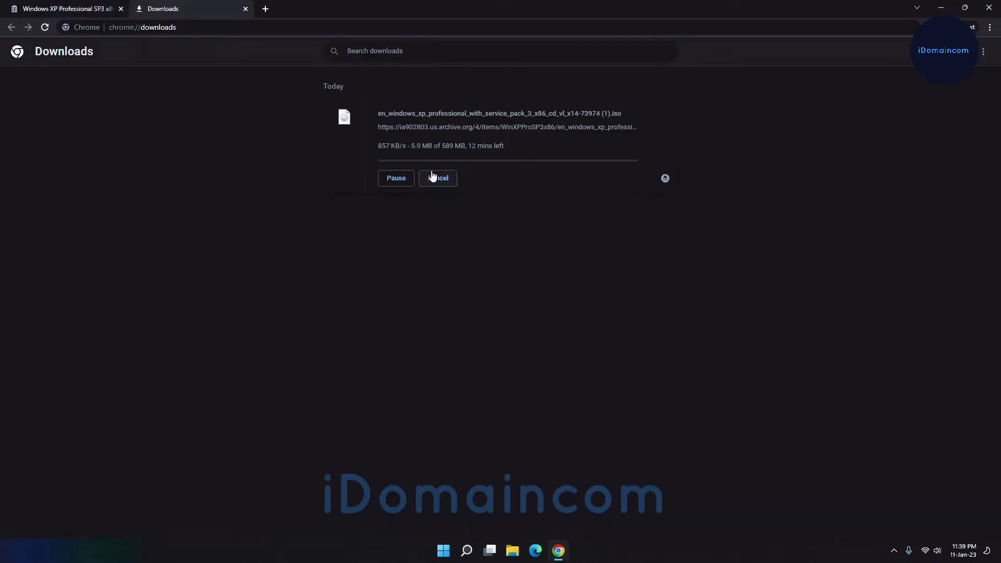
# Step: Cancel the Windows XP ISO download and end on Chrome's downloads page
pyautogui.click(438, 178)
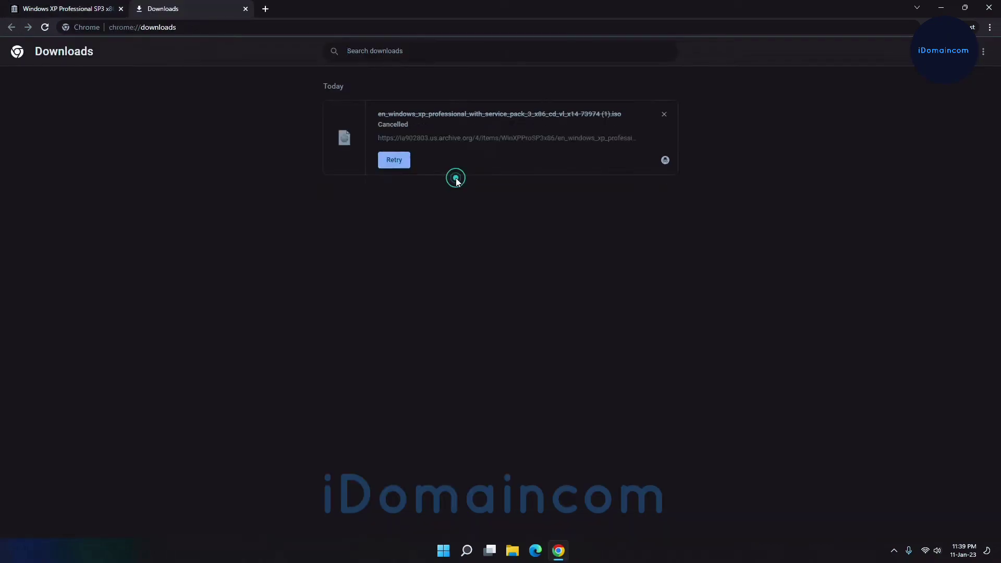
pyautogui.click(63, 8)
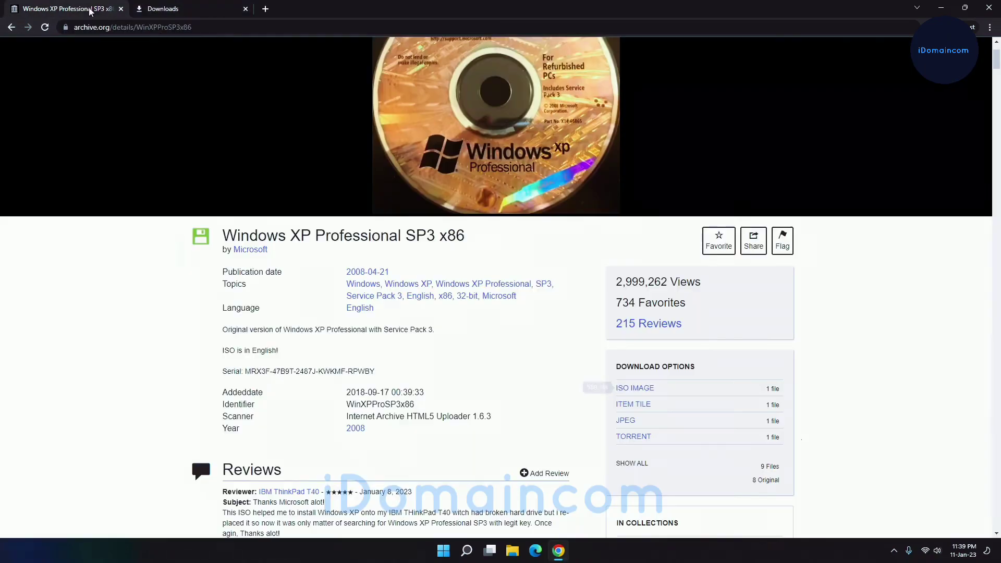
pyautogui.moveTo(635, 387)
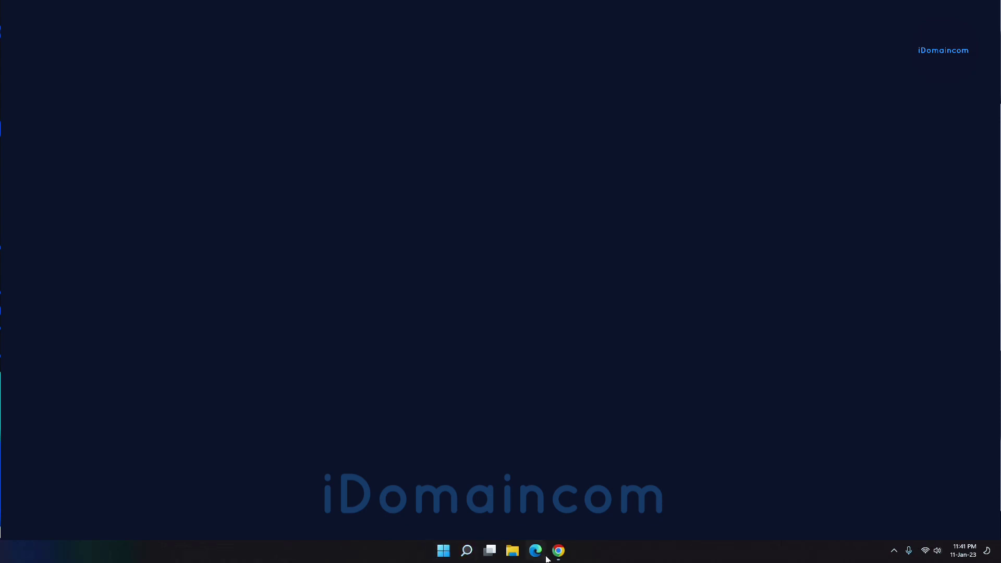
pyautogui.click(557, 551)
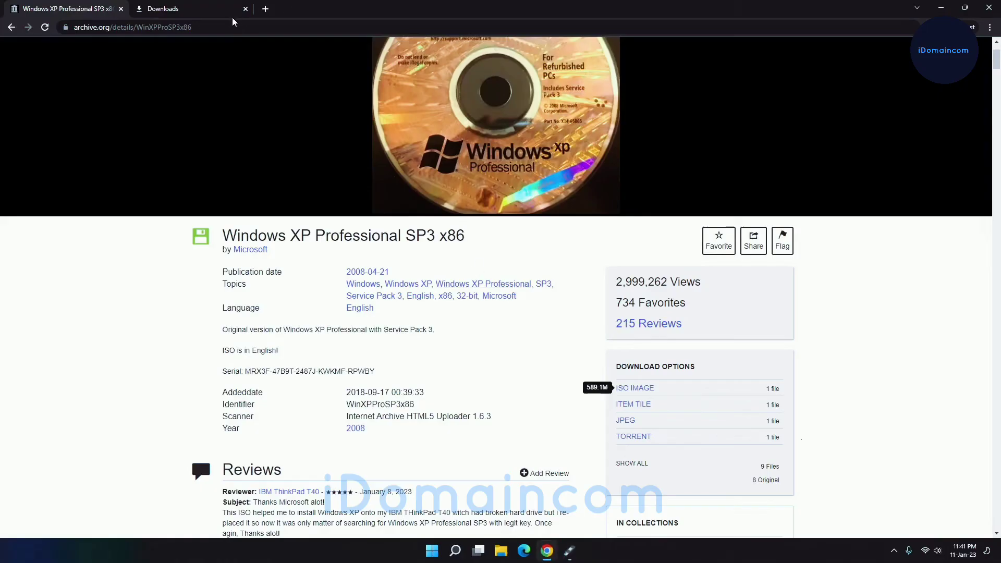
pyautogui.click(163, 8)
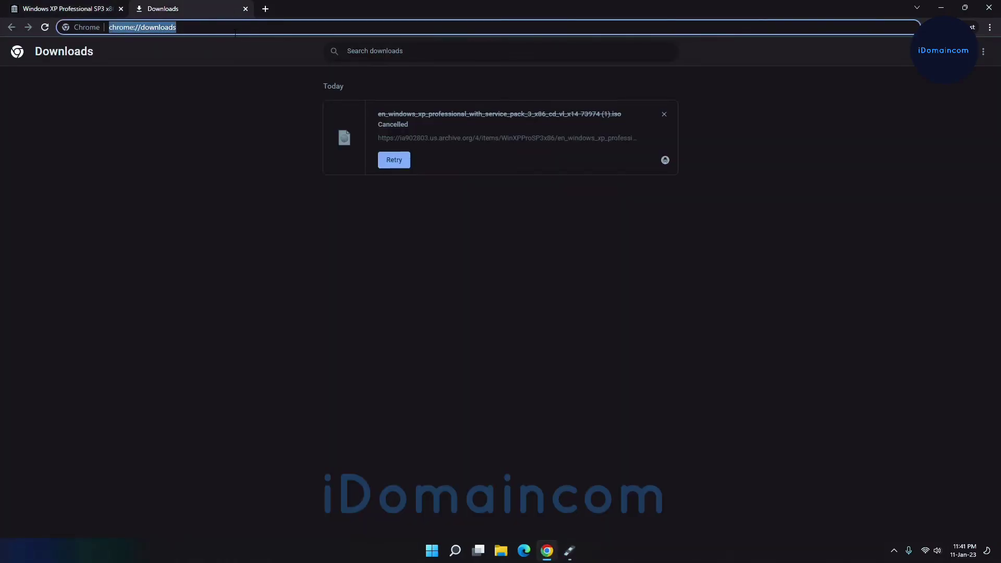
# Step: Search for Rufus, find the rufus.ie Download section, and get Rufus 3.21
pyautogui.write('rufuas')
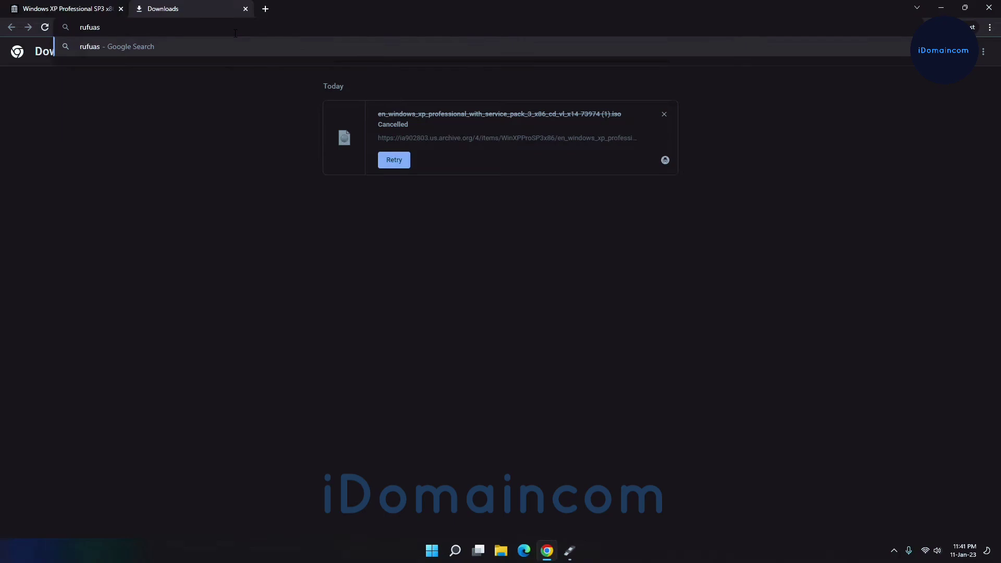
pyautogui.press('Return')
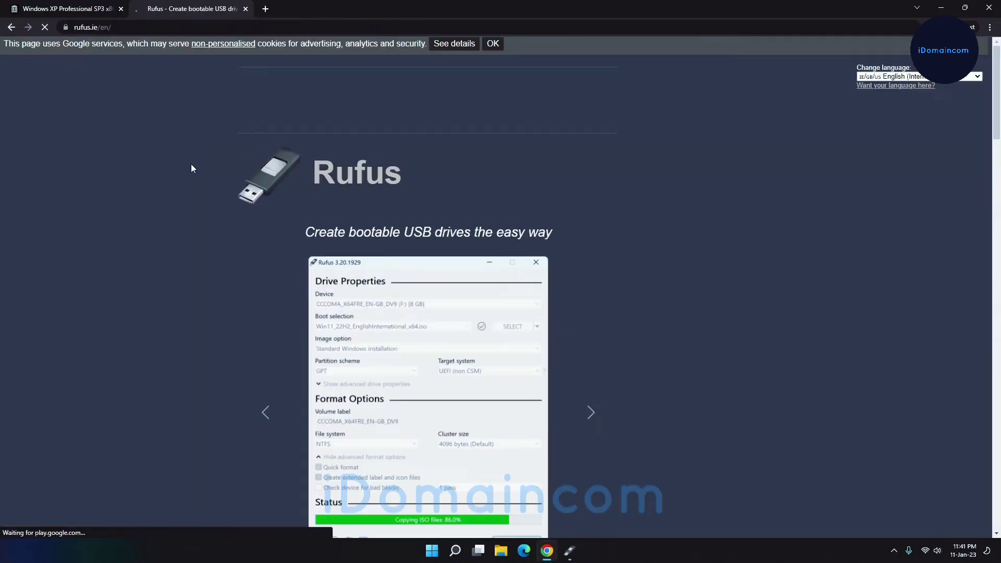
pyautogui.scroll(-3)
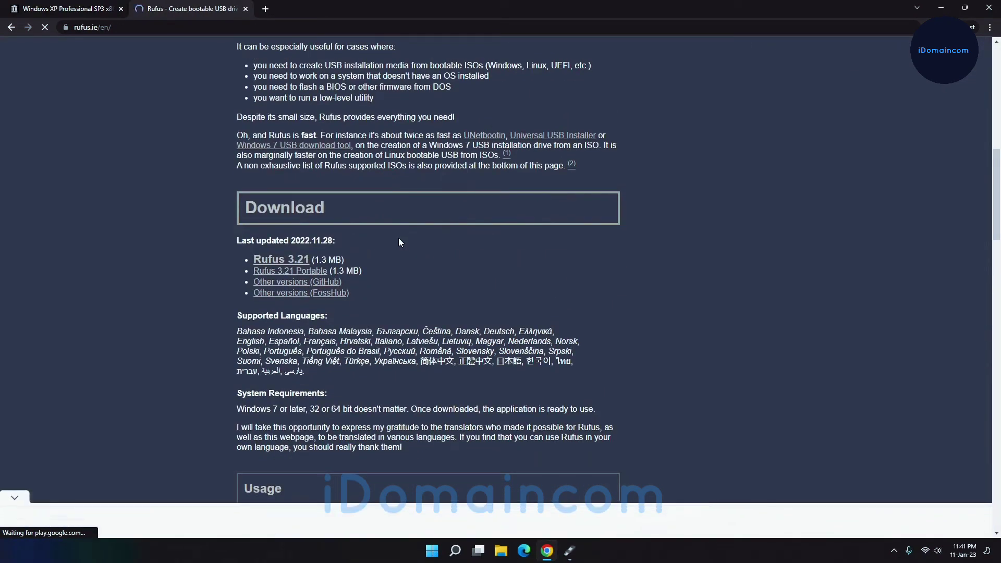
pyautogui.moveTo(281, 260)
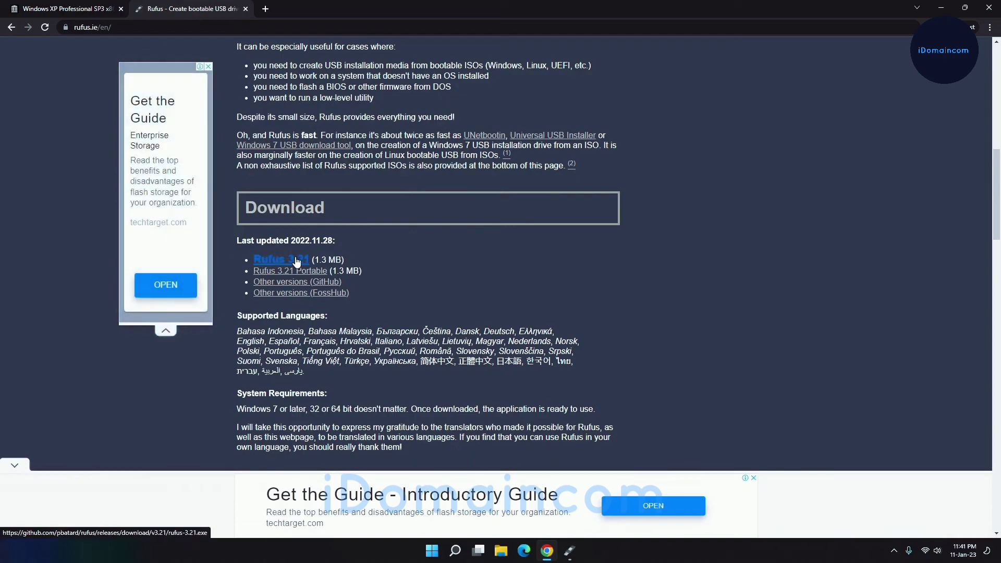
pyautogui.click(60, 8)
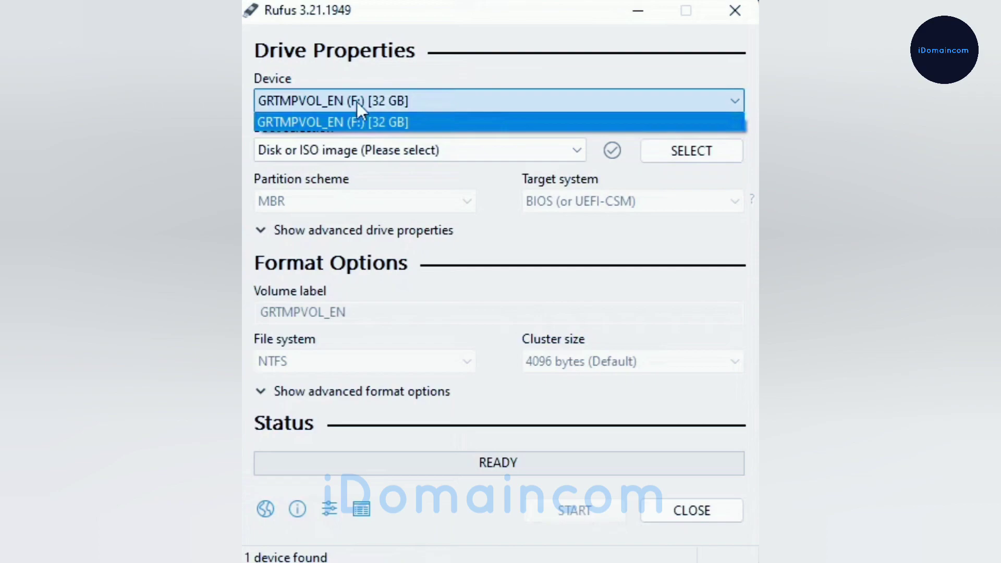
pyautogui.moveTo(399, 156)
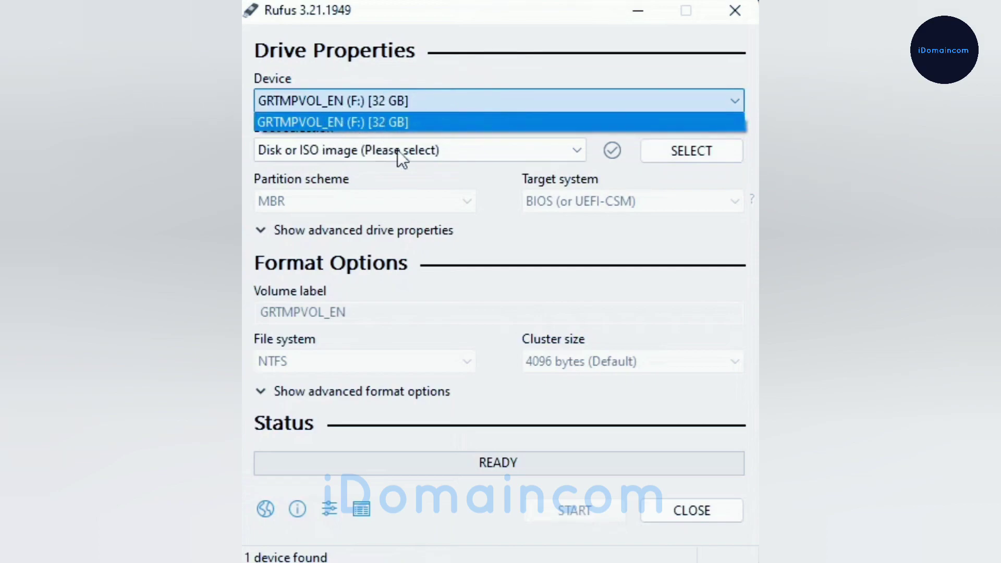
# Step: Load the downloaded Windows XP Professional SP3 x86 ISO as Rufus's boot image
pyautogui.click(690, 151)
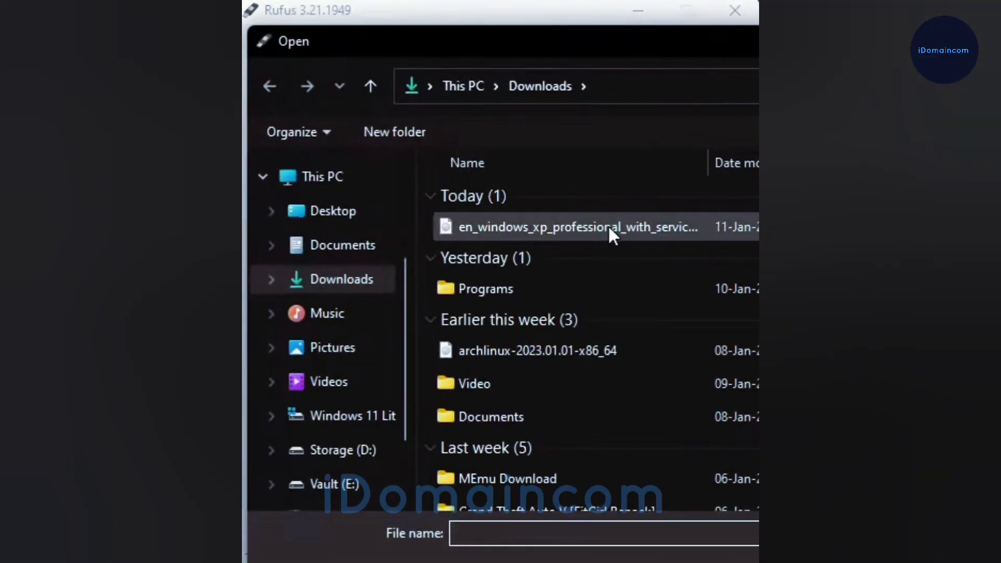
pyautogui.doubleClick(575, 227)
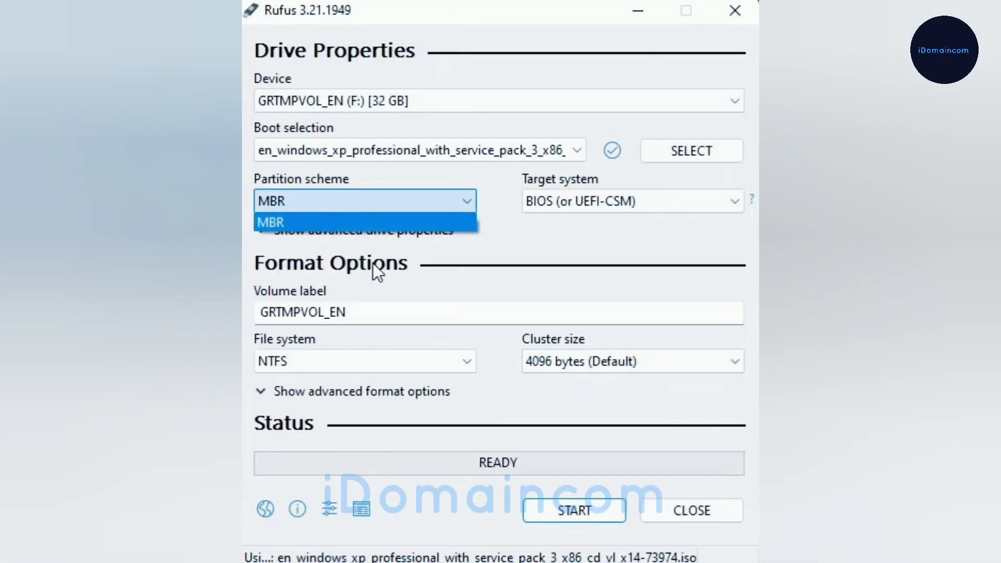
pyautogui.moveTo(441, 237)
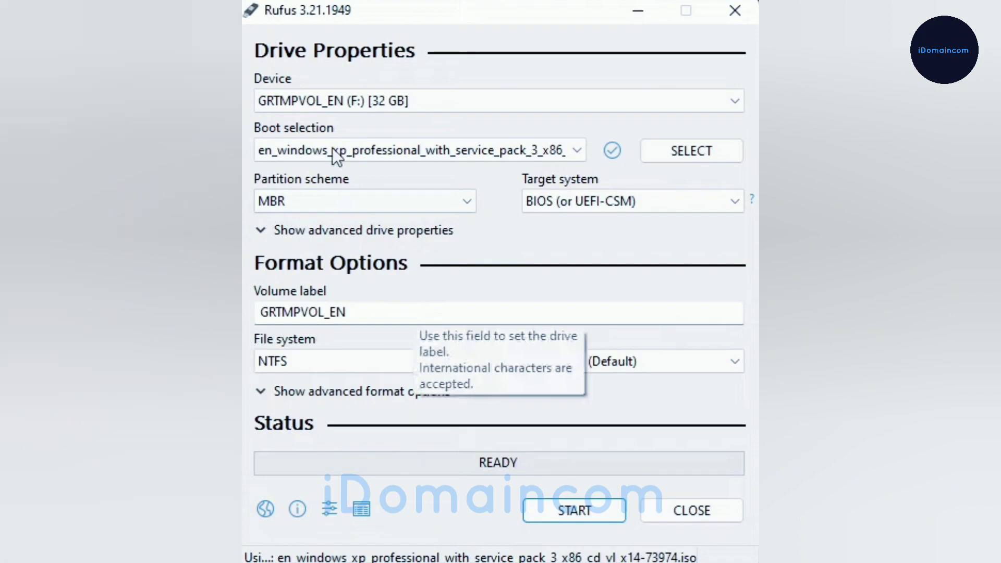
pyautogui.moveTo(497, 444)
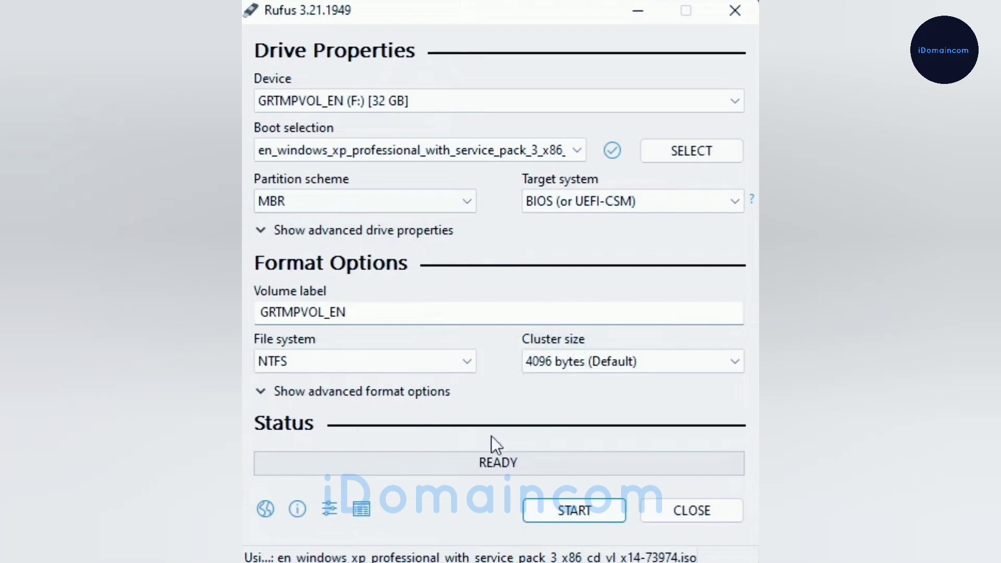
pyautogui.moveTo(497, 445)
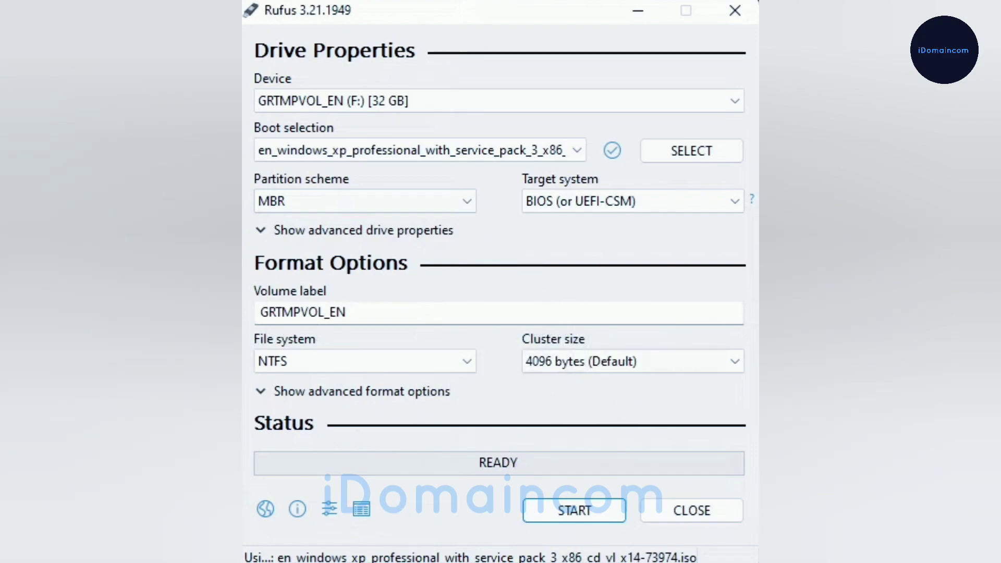
pyautogui.moveTo(574, 510)
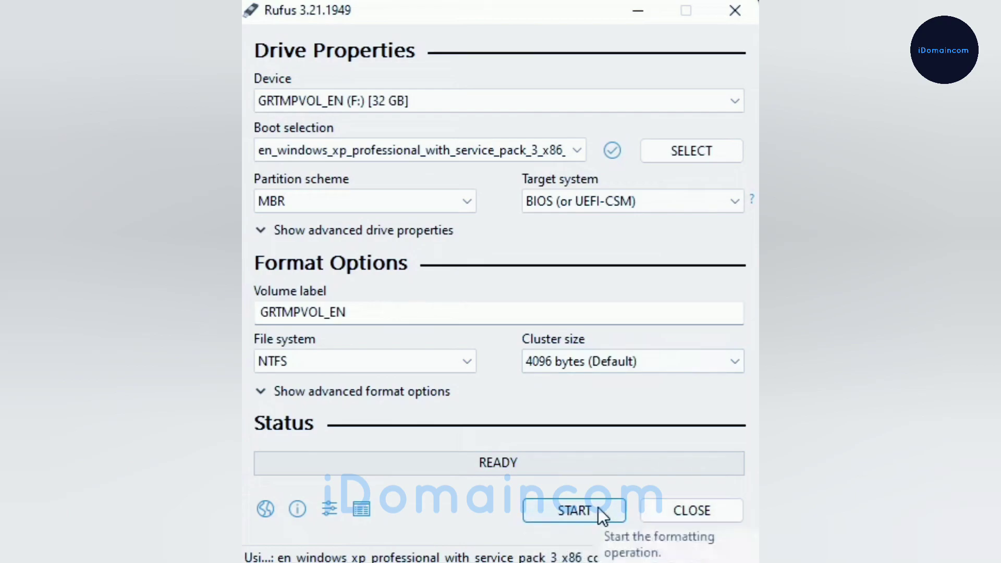
# Step: Start writing to the 32 GB USB drive and confirm the data-erase warning
pyautogui.click(573, 510)
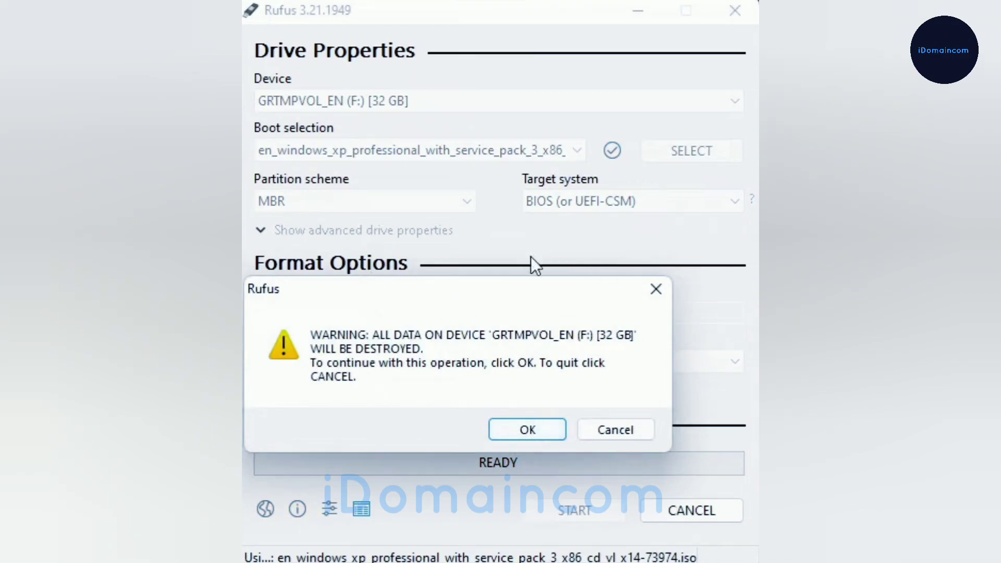
pyautogui.moveTo(543, 268)
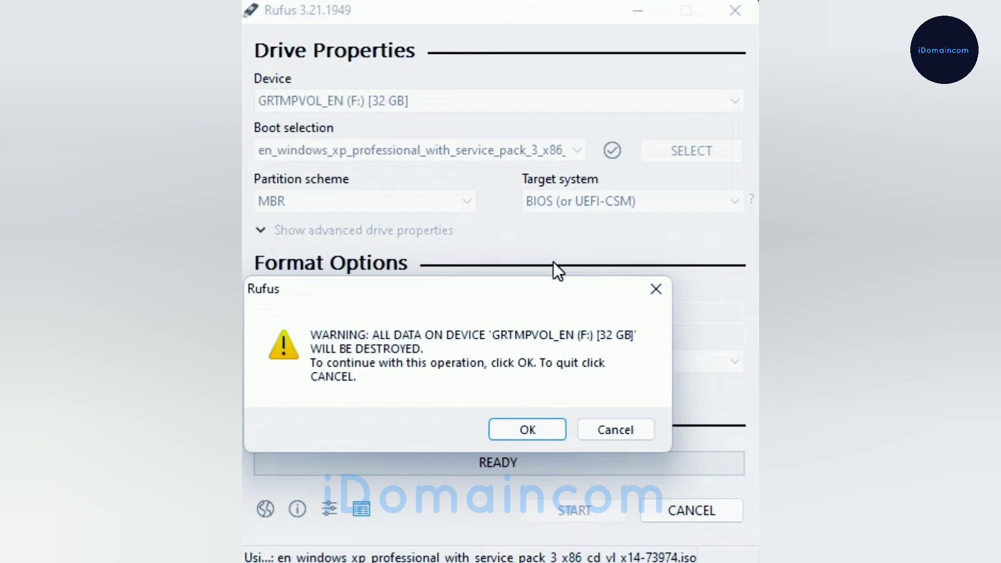
pyautogui.moveTo(511, 345)
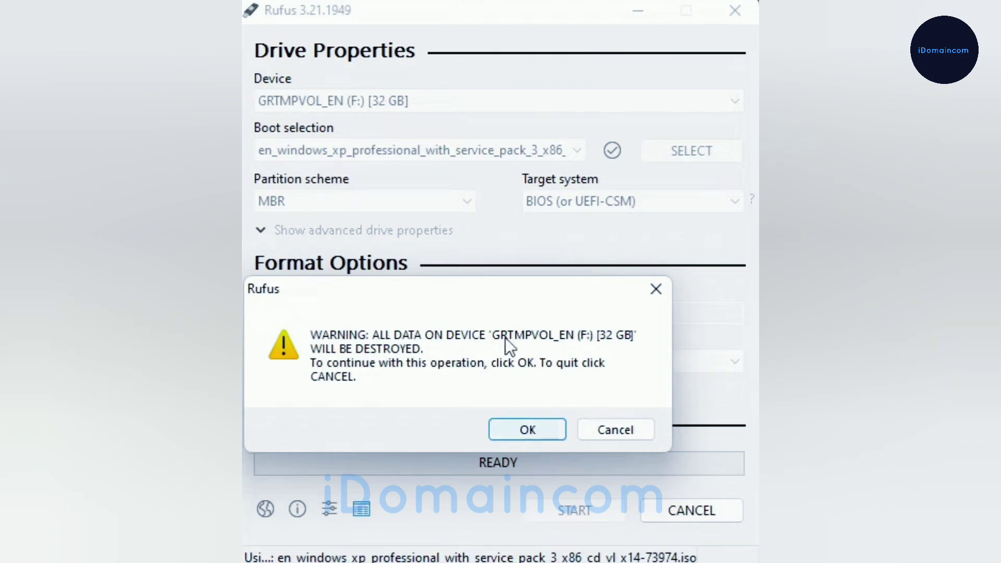
pyautogui.moveTo(619, 455)
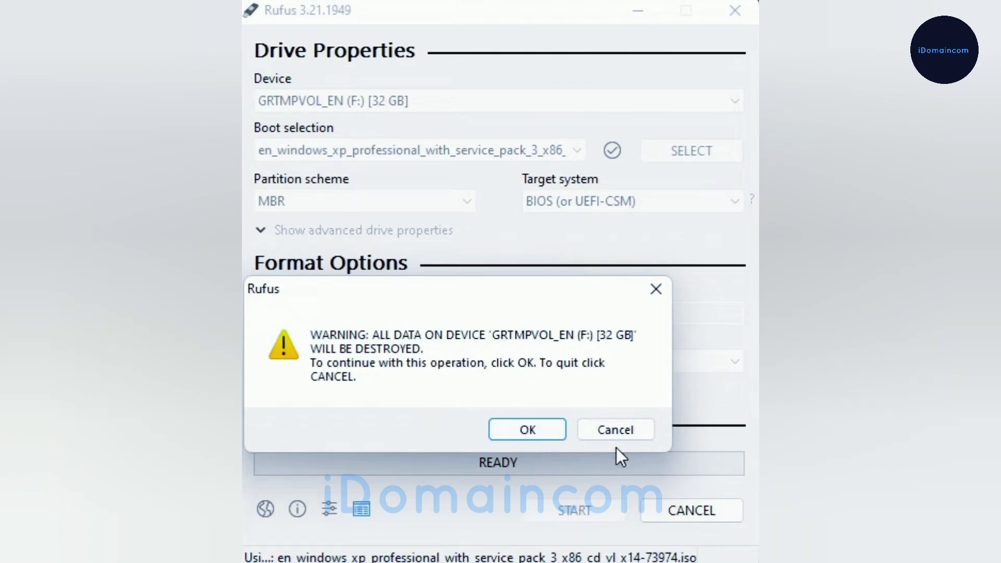
pyautogui.click(526, 429)
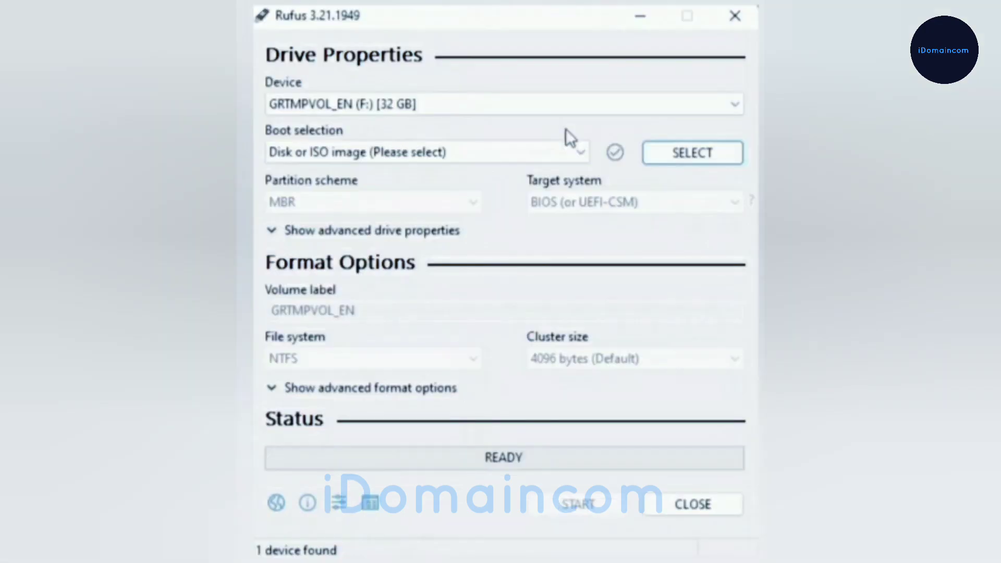
# Step: Start the Rufus write again and wait for the status to read READY
pyautogui.click(573, 504)
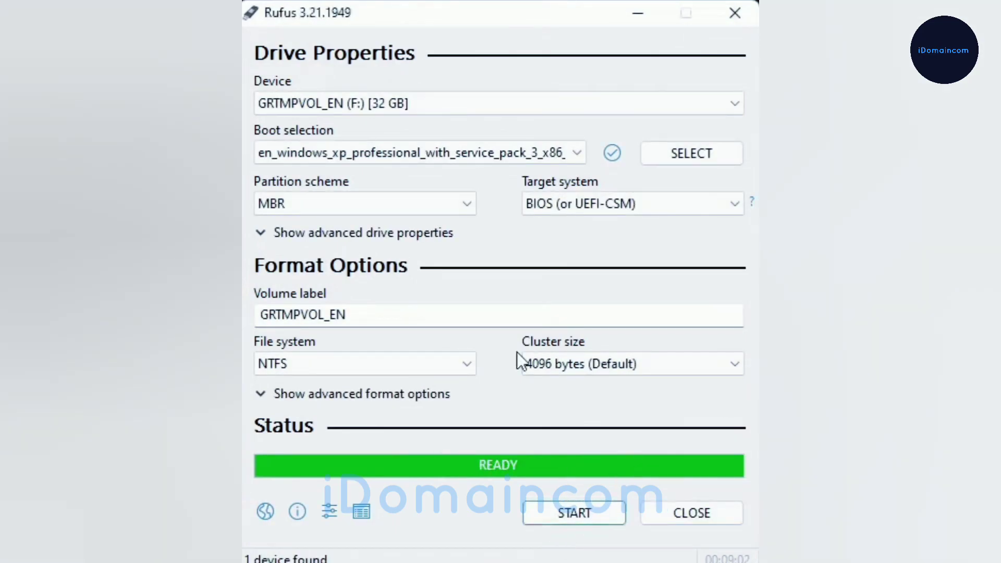
pyautogui.moveTo(570, 506)
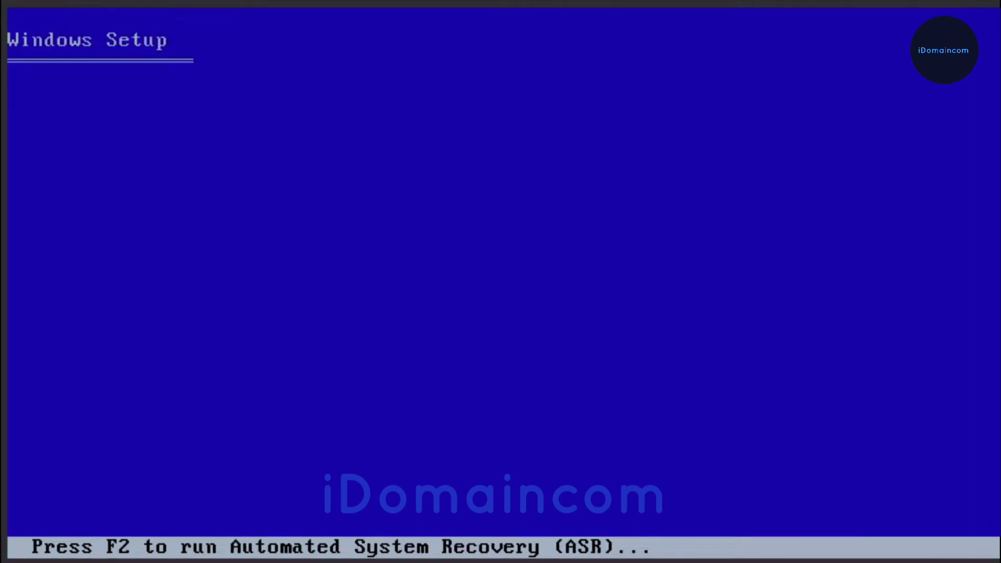
pyautogui.moveTo(268, 495)
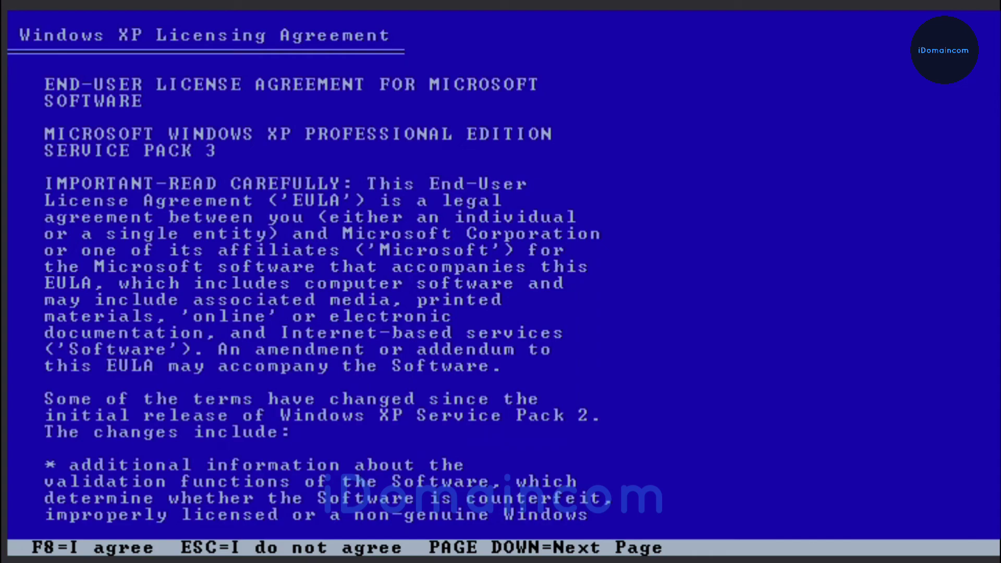
pyautogui.press('f8')
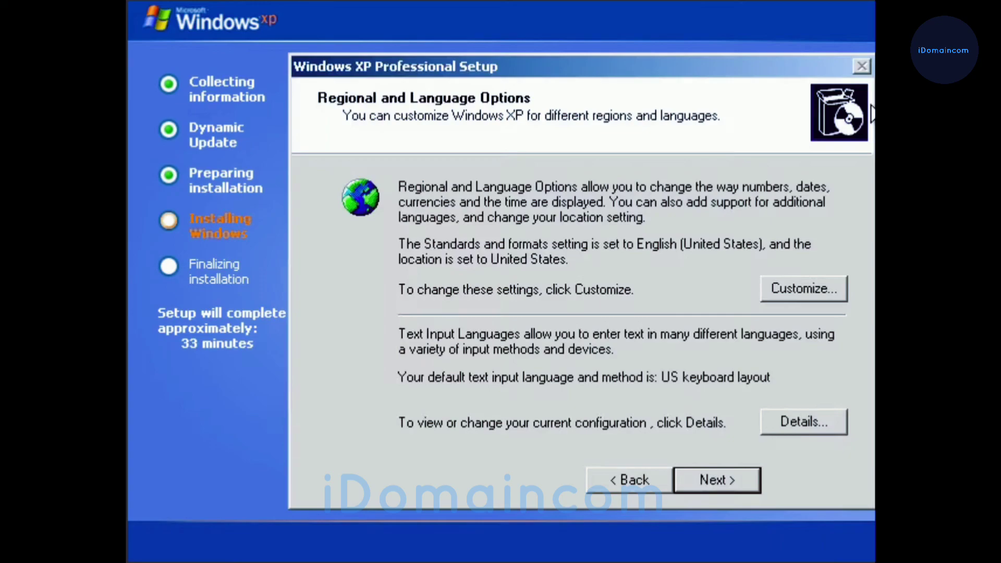
pyautogui.moveTo(671, 338)
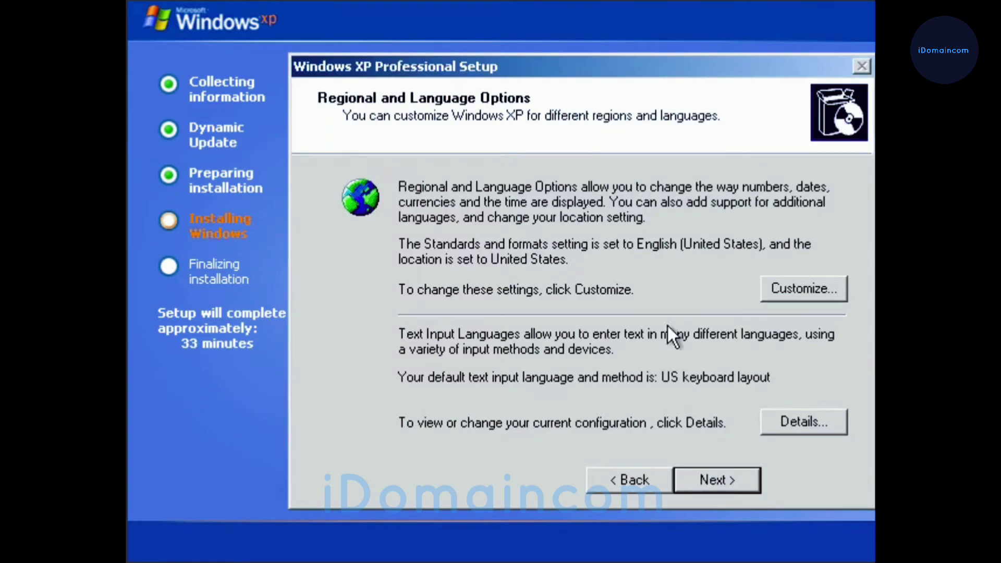
pyautogui.moveTo(765, 214)
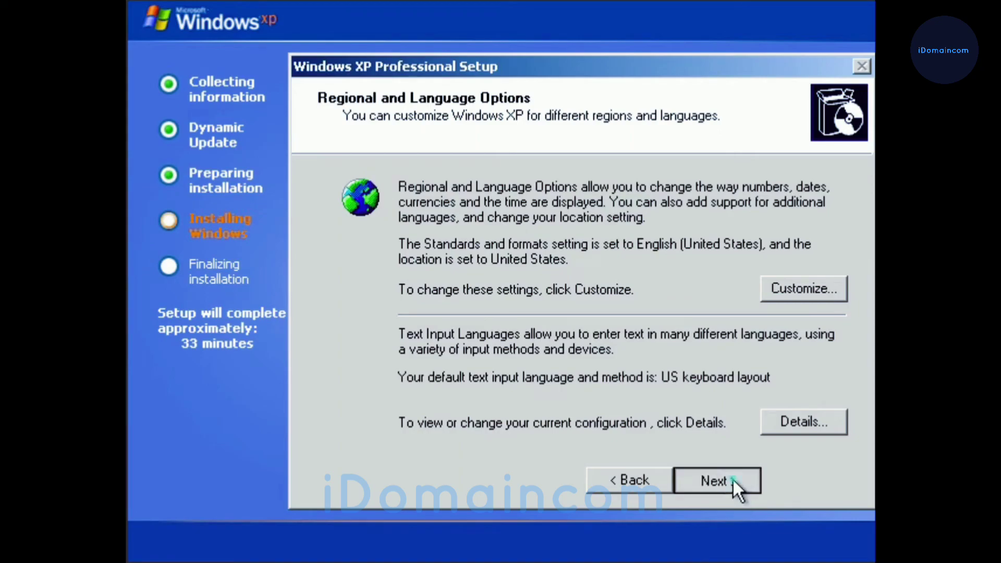
# Step: Keep English (United States) regional settings and skip the personalization page
pyautogui.click(717, 480)
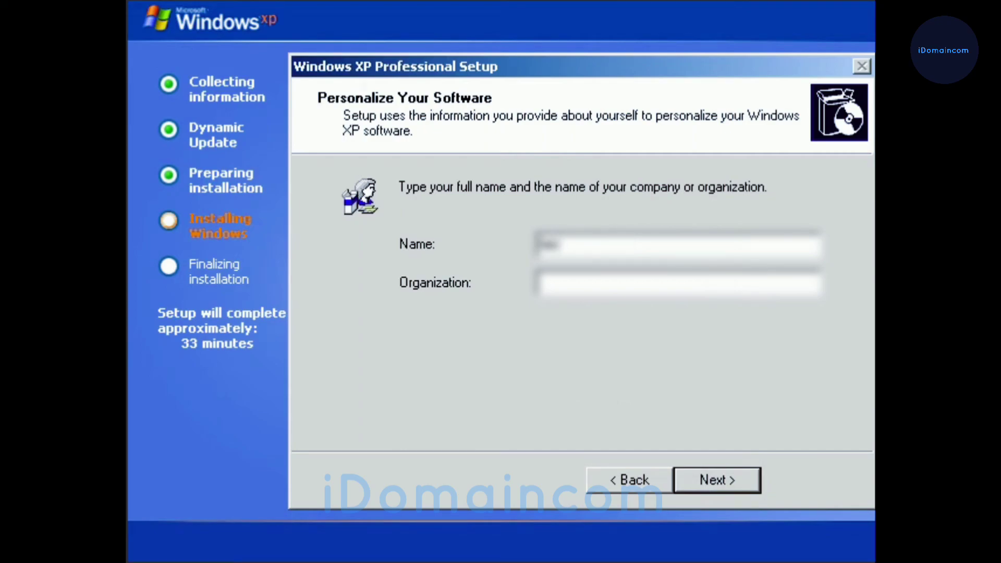
pyautogui.click(717, 480)
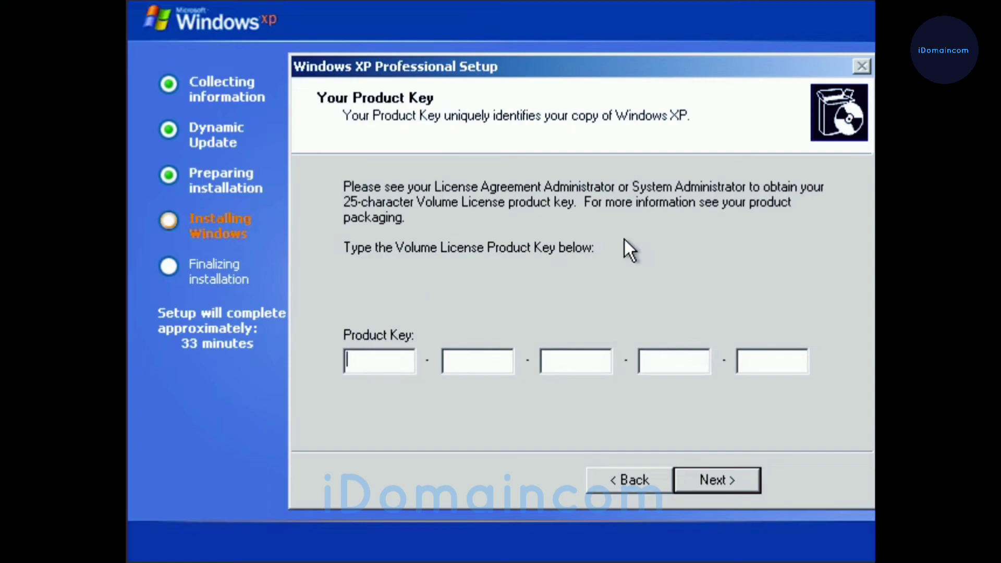
pyautogui.moveTo(873, 279)
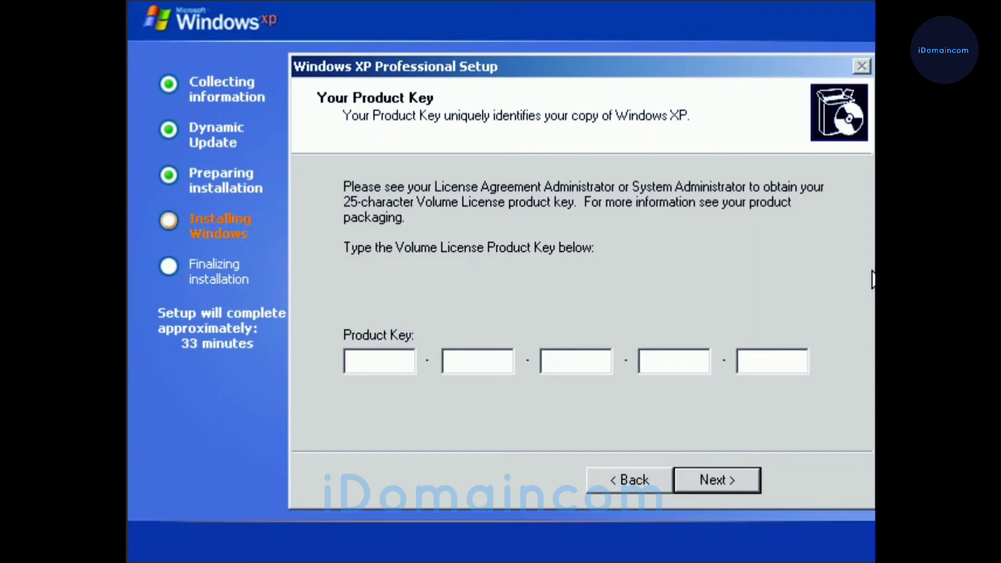
pyautogui.click(379, 360)
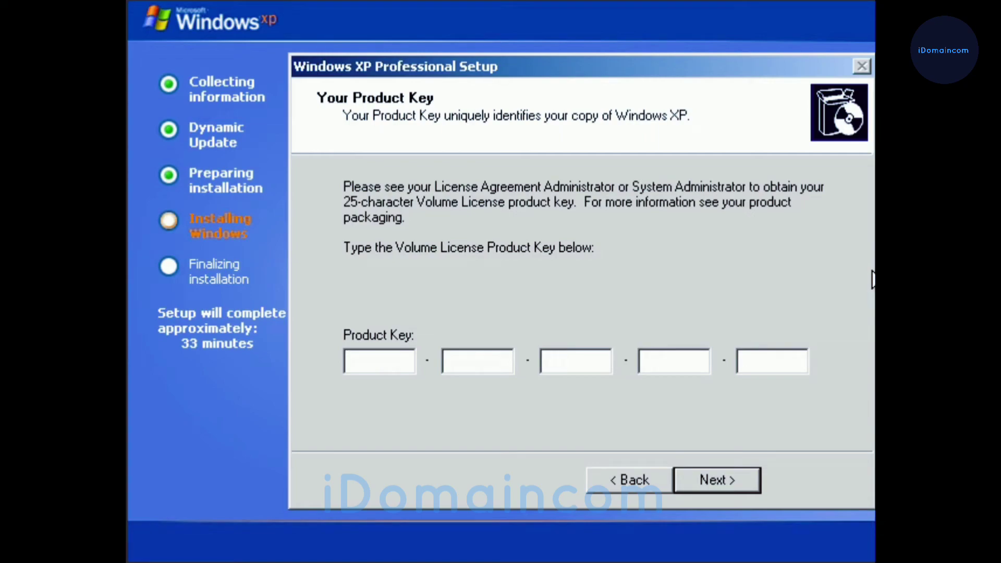
pyautogui.moveTo(376, 390)
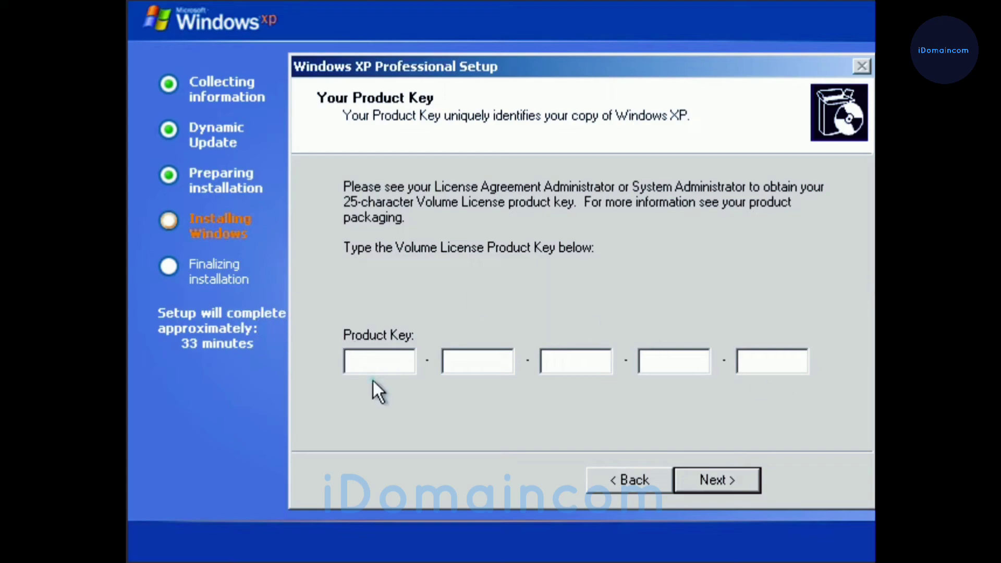
pyautogui.click(378, 361)
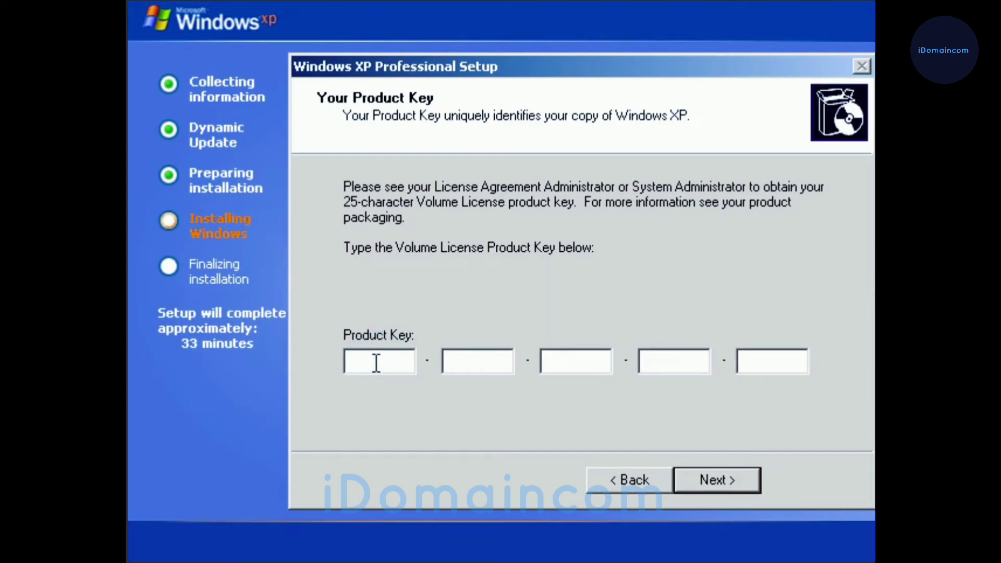
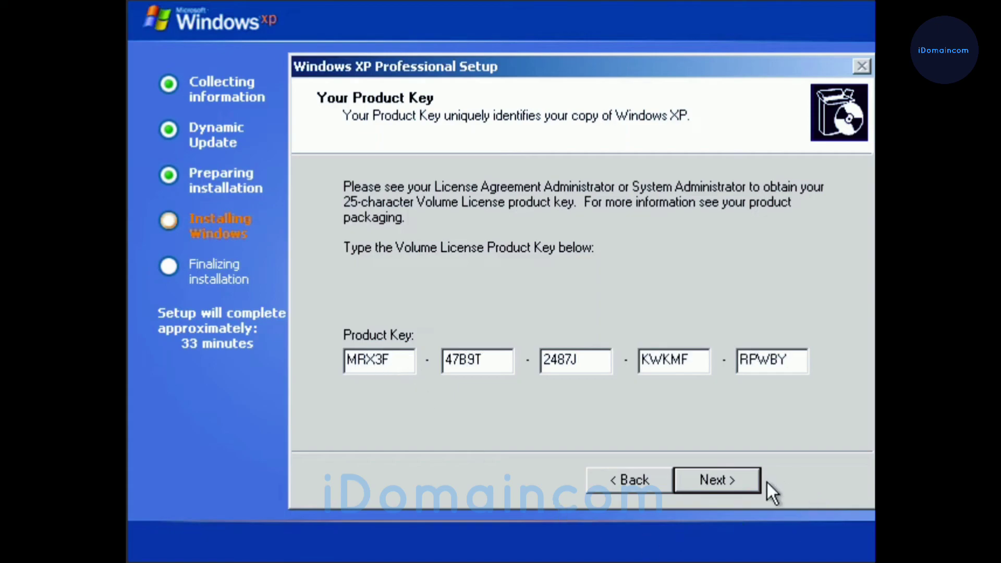
pyautogui.click(717, 480)
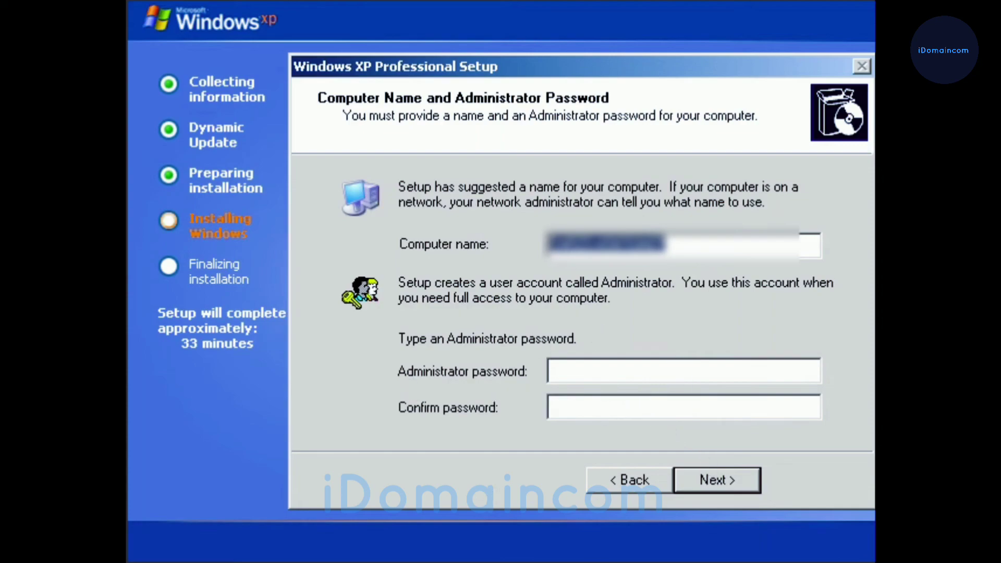
pyautogui.moveTo(657, 322)
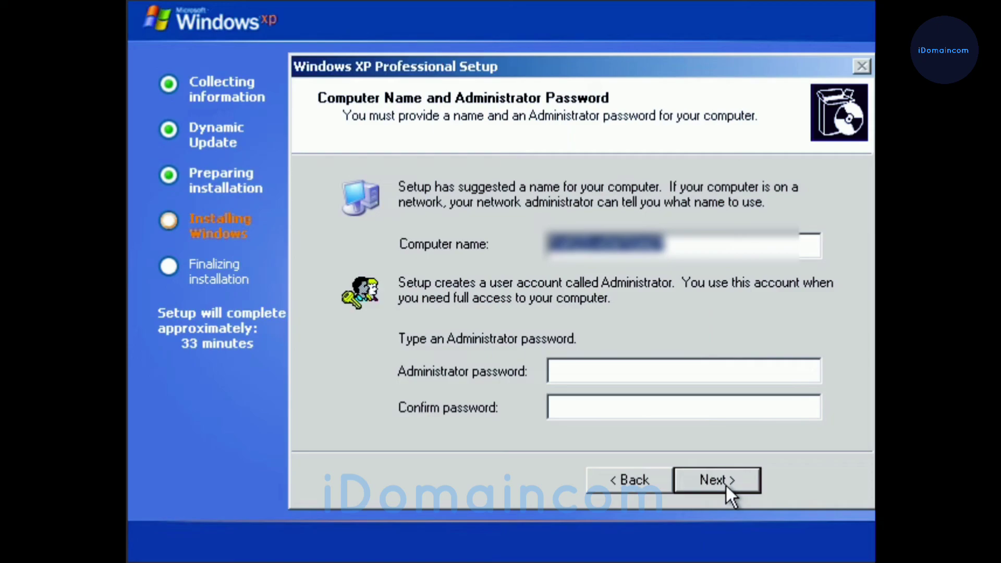
pyautogui.click(716, 480)
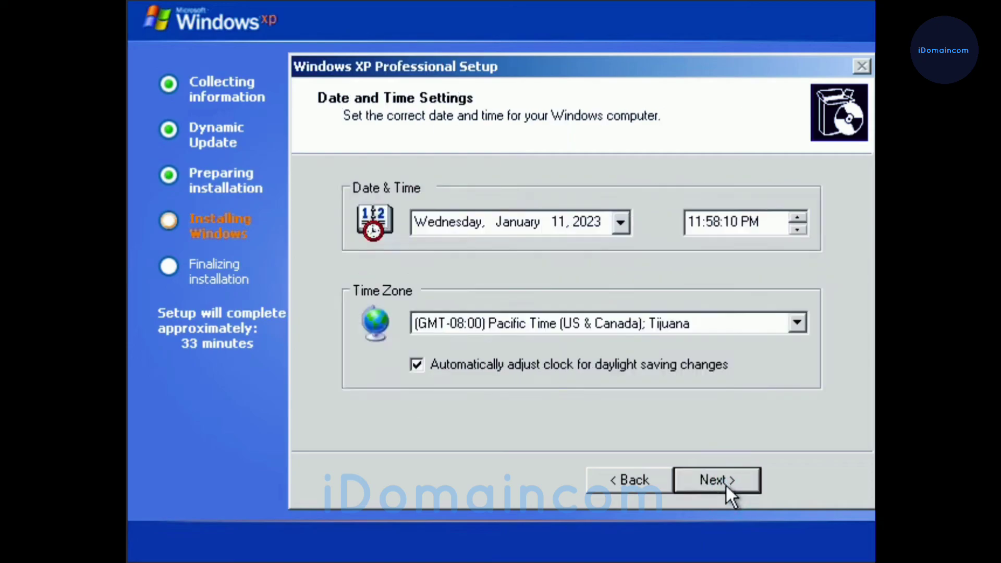
pyautogui.moveTo(618, 174)
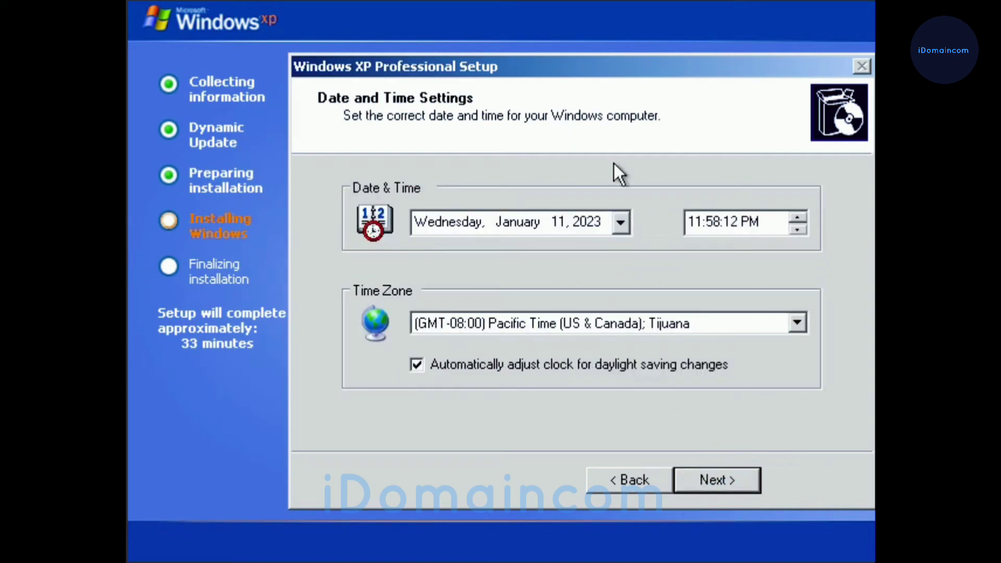
pyautogui.moveTo(817, 327)
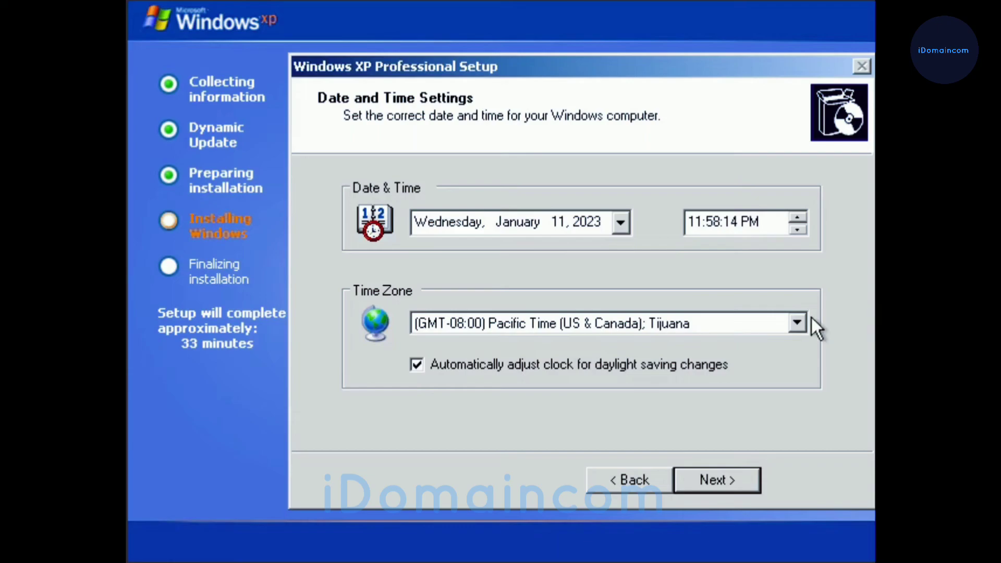
pyautogui.moveTo(648, 300)
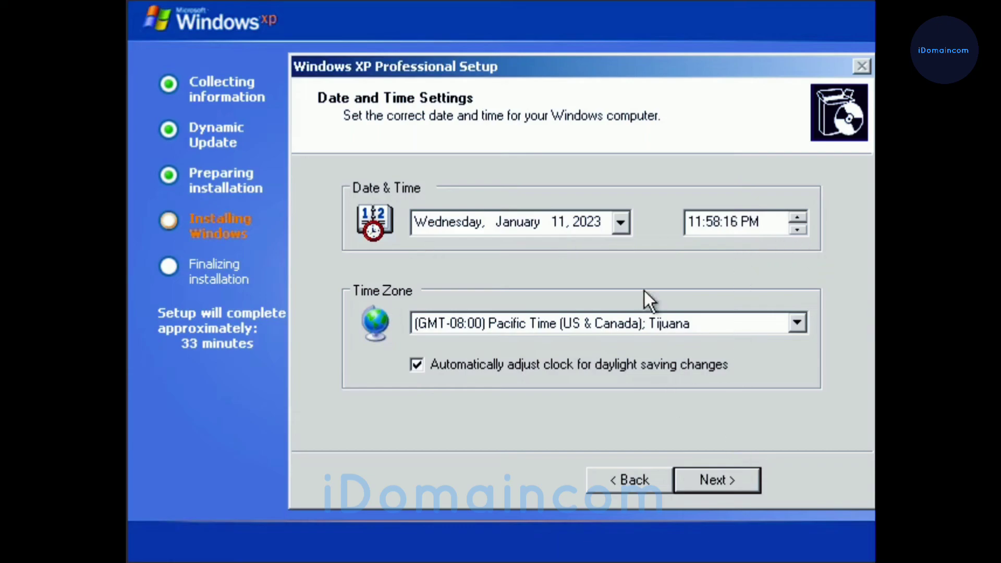
# Step: Choose (GMT+06:00) Astana, Dhaka as the time zone, replacing Kathmandu, and continue
pyautogui.click(796, 323)
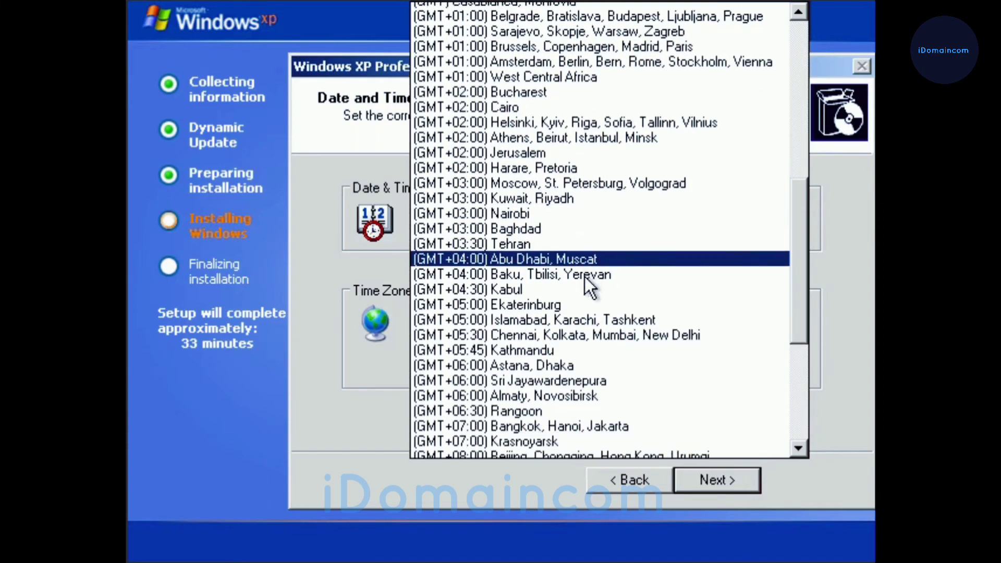
pyautogui.click(484, 350)
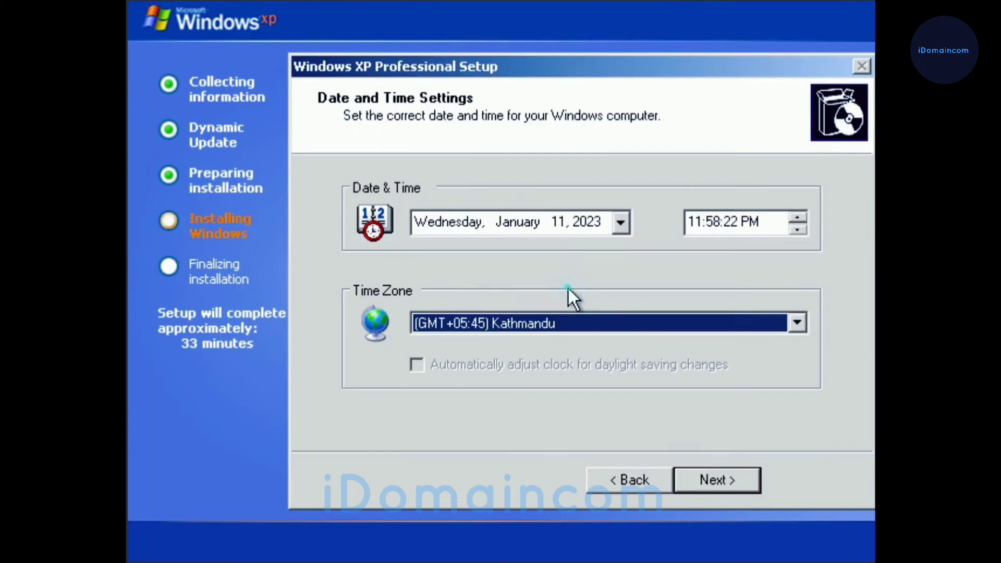
pyautogui.click(797, 323)
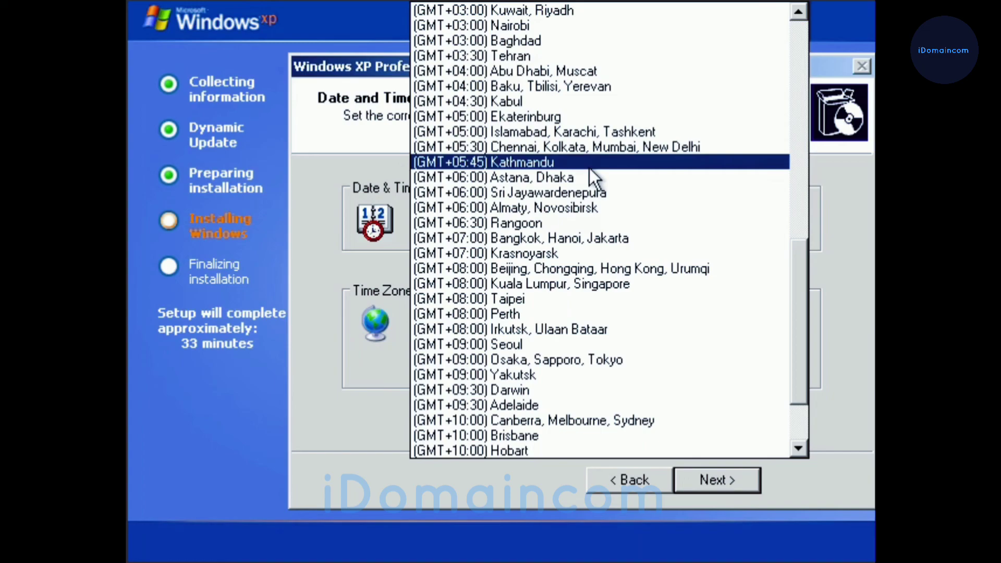
pyautogui.click(495, 177)
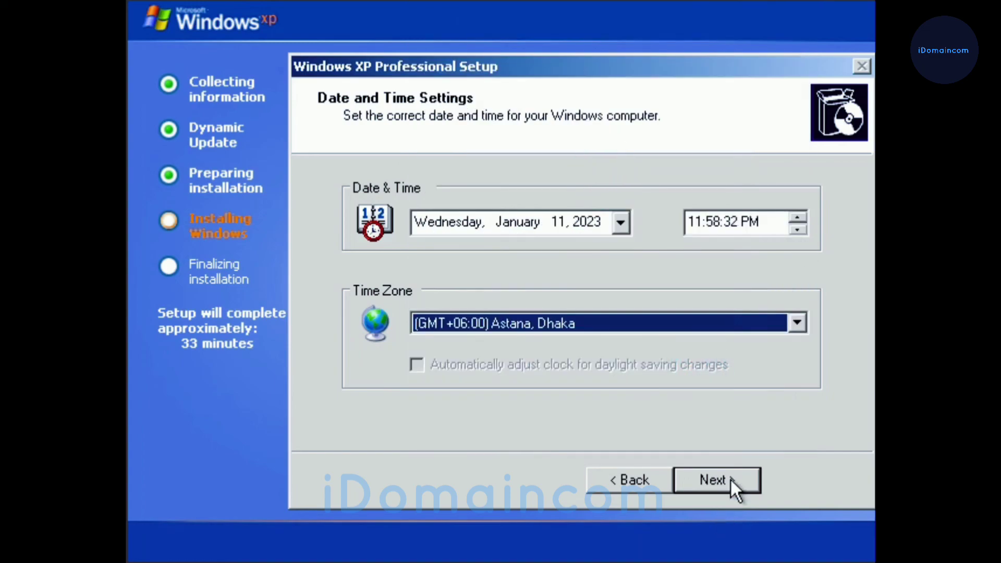
pyautogui.click(716, 480)
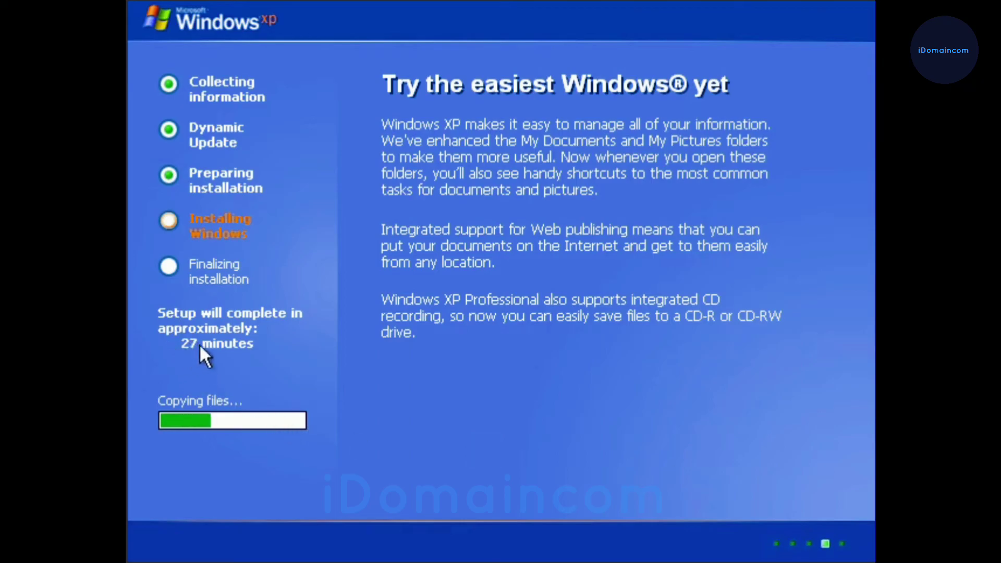
pyautogui.moveTo(401, 368)
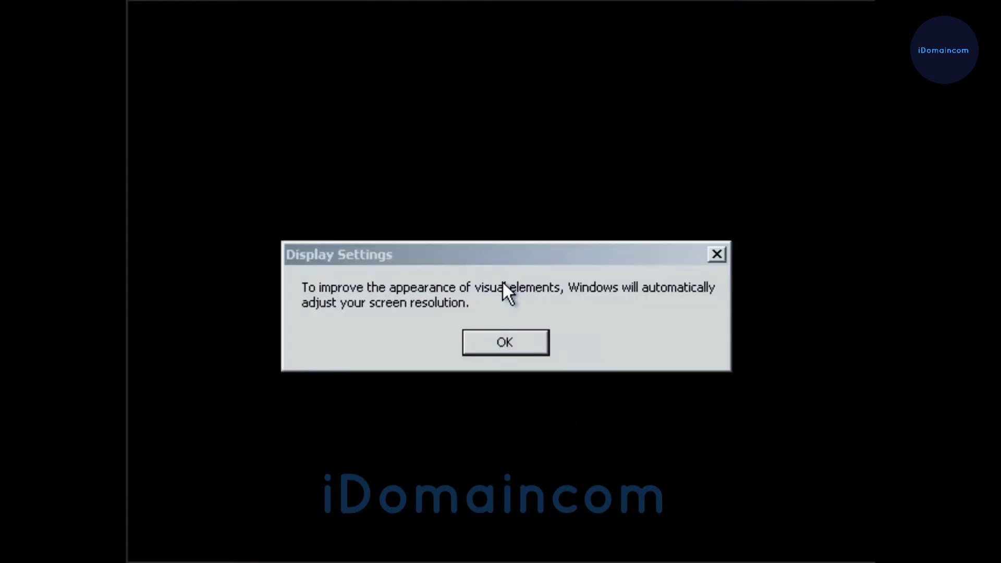
pyautogui.moveTo(482, 441)
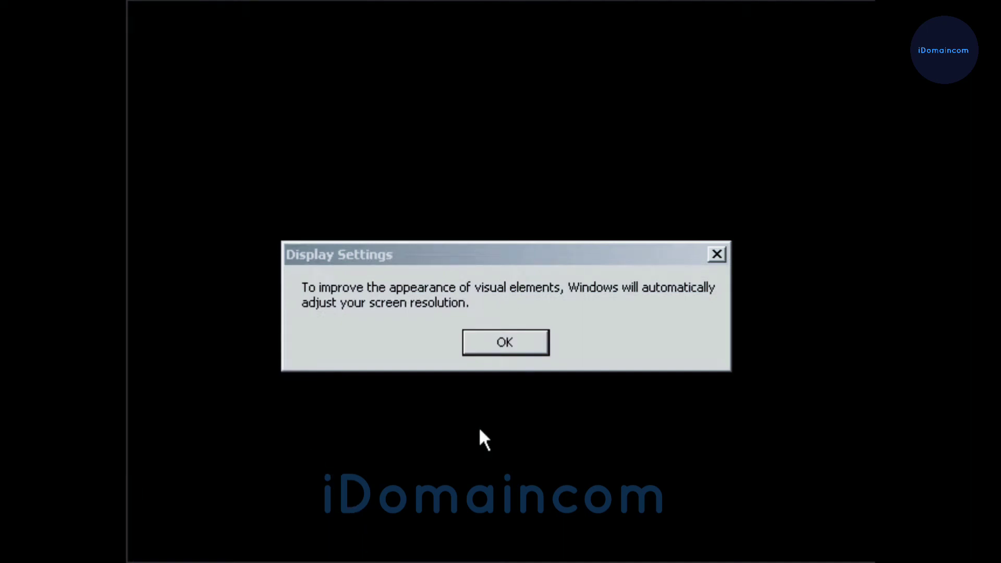
pyautogui.moveTo(607, 246)
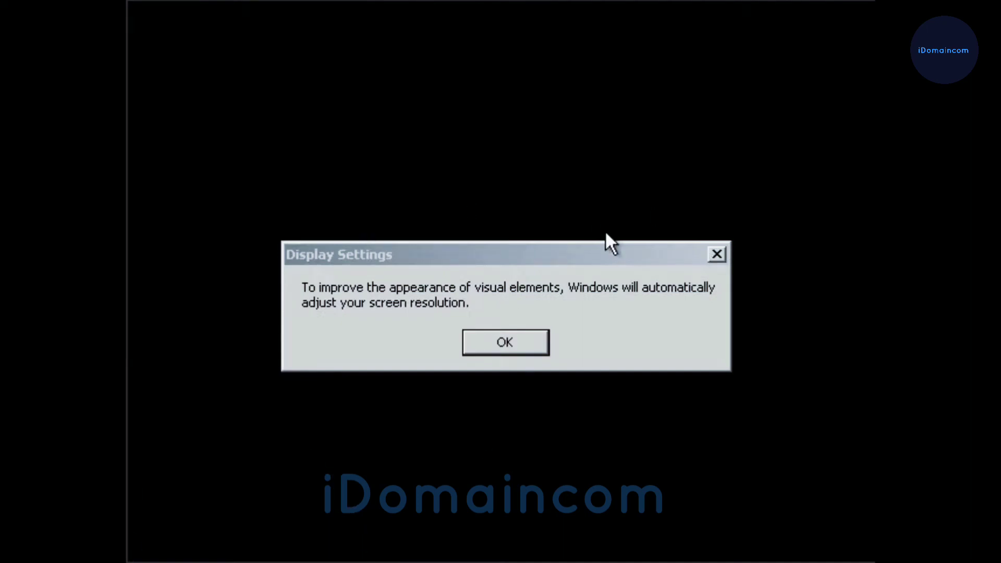
pyautogui.moveTo(523, 338)
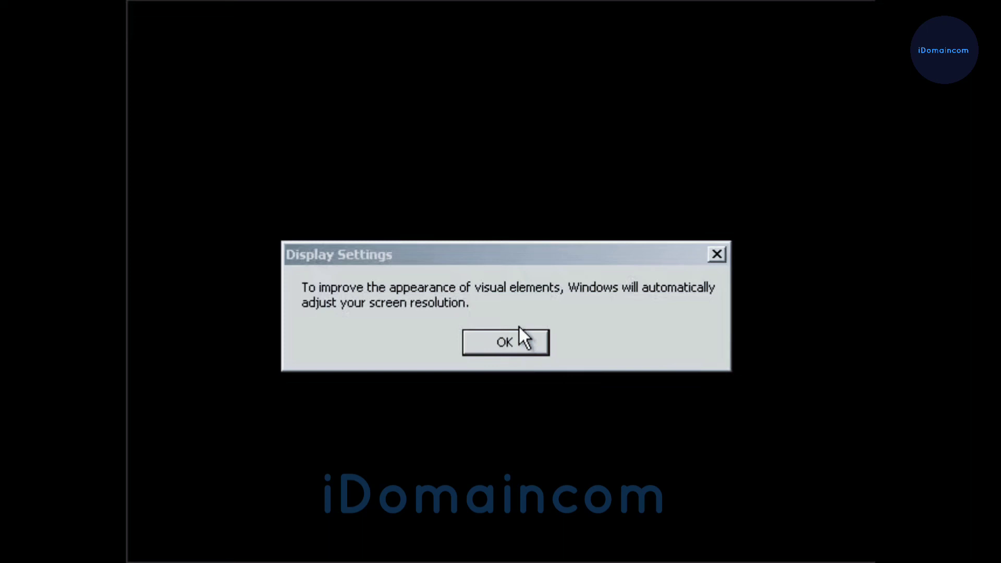
# Step: Click OK on the Display Settings notice to accept the adjusted resolution
pyautogui.click(505, 343)
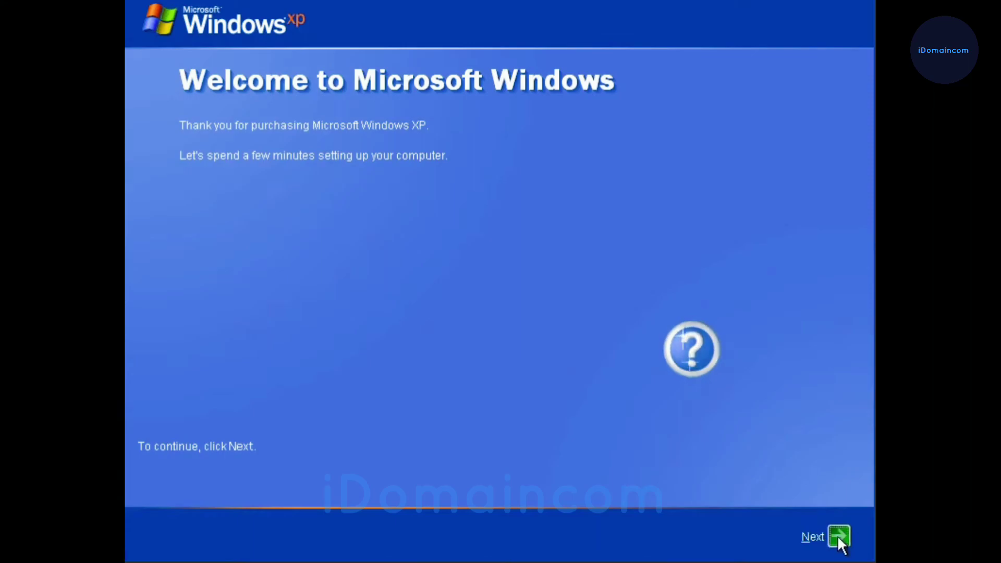
# Step: Skip Automatic Updates, create the user account 'tarzo', and finish first-run setup
pyautogui.click(837, 537)
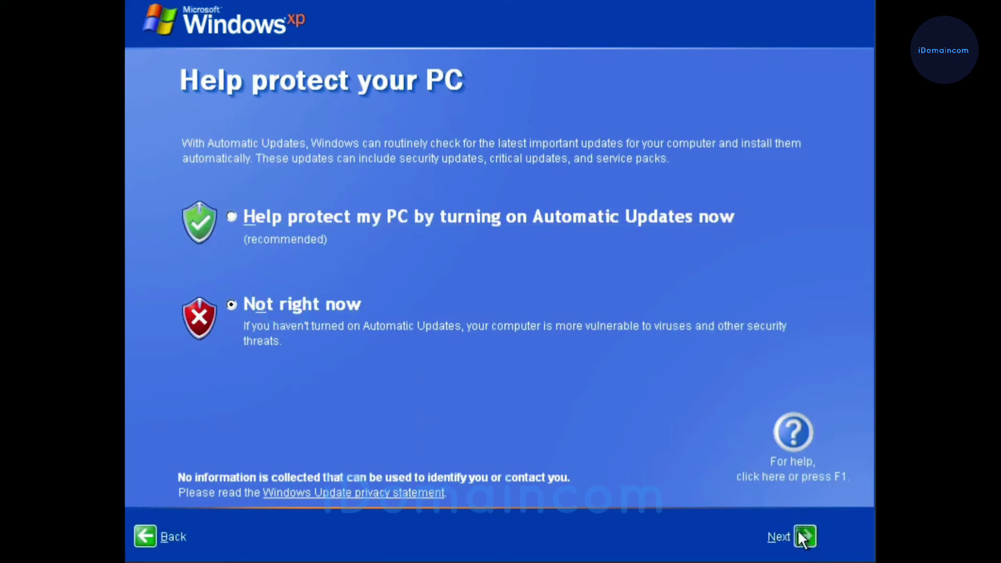
pyautogui.click(806, 536)
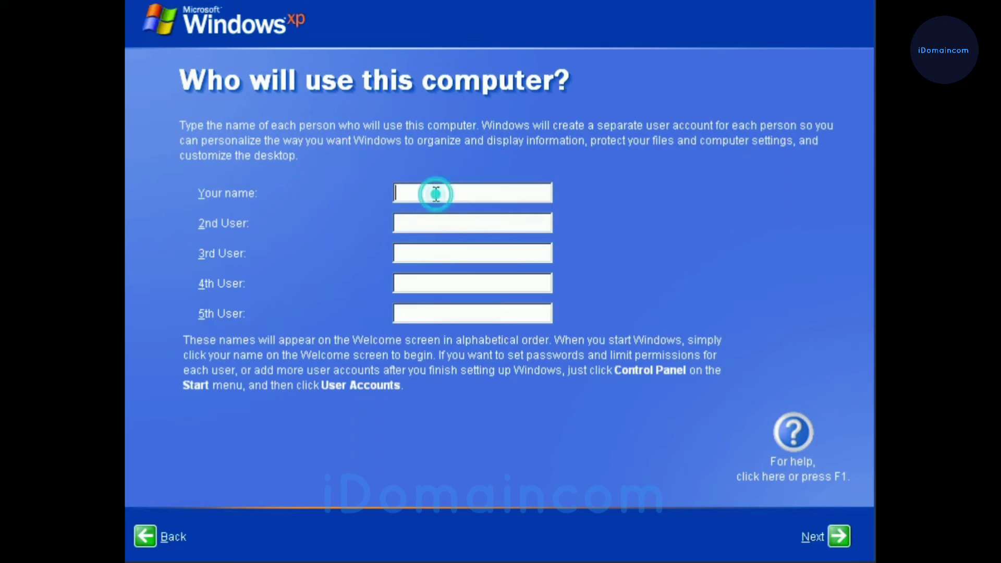
pyautogui.write('tarzo')
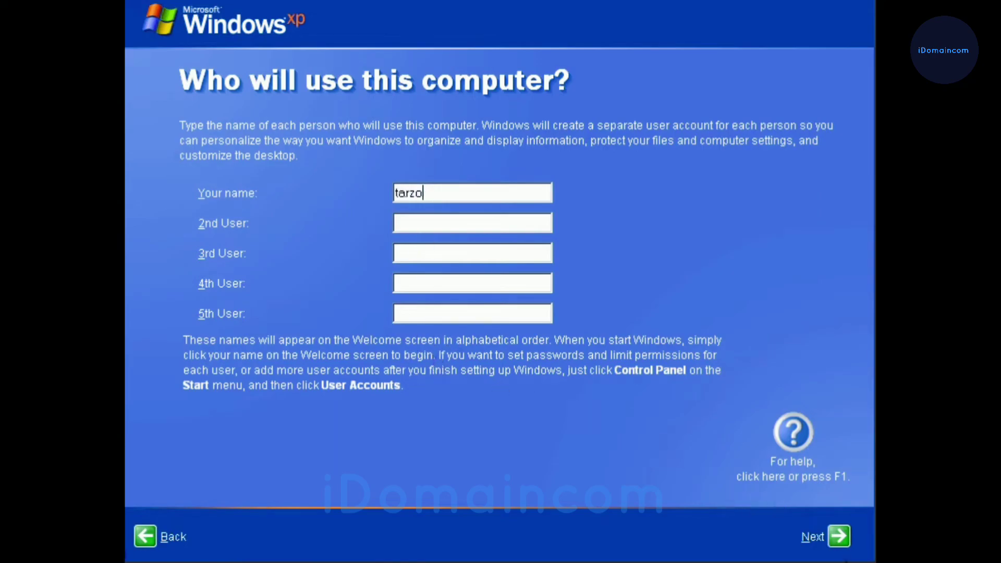
pyautogui.click(824, 537)
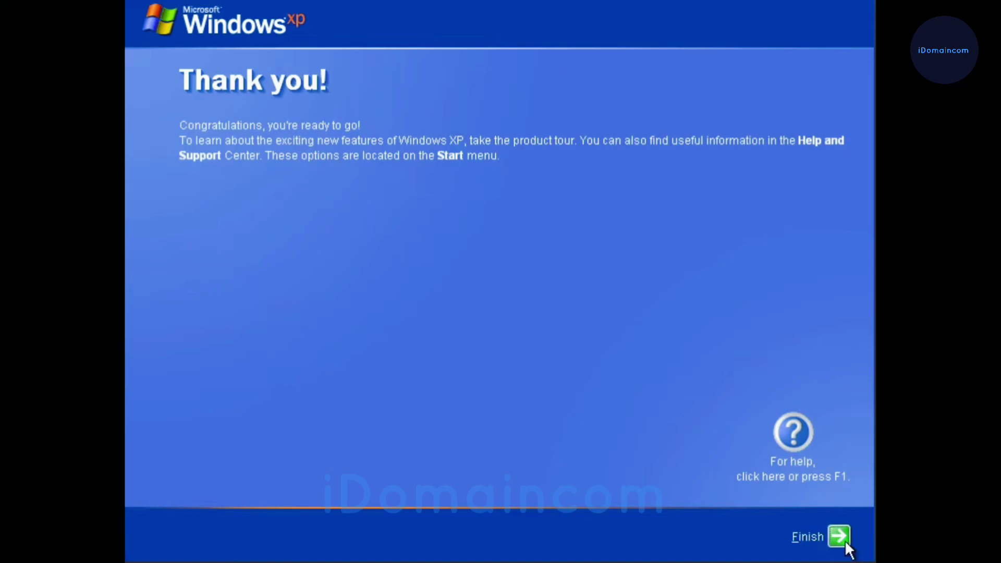
pyautogui.click(839, 537)
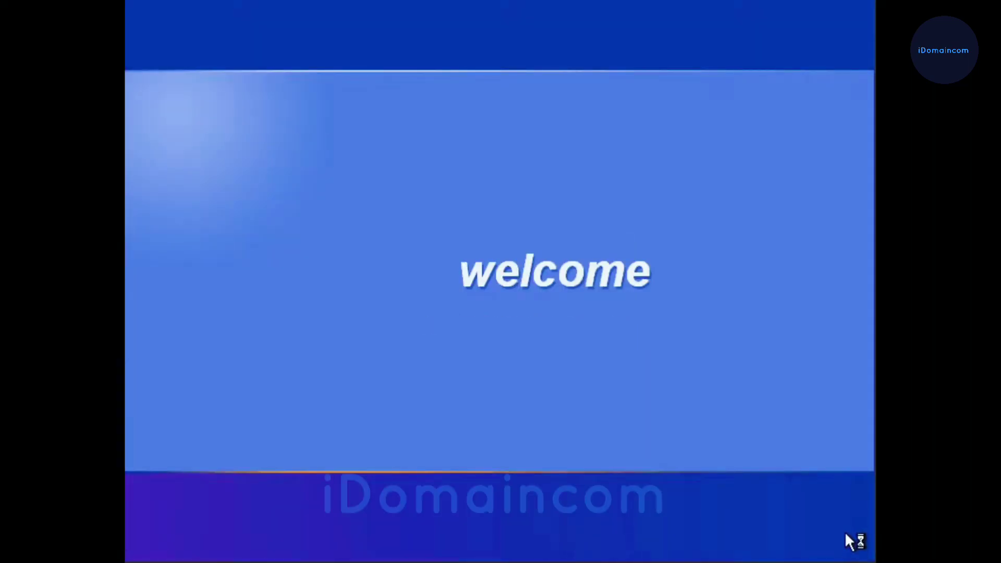
pyautogui.moveTo(849, 529)
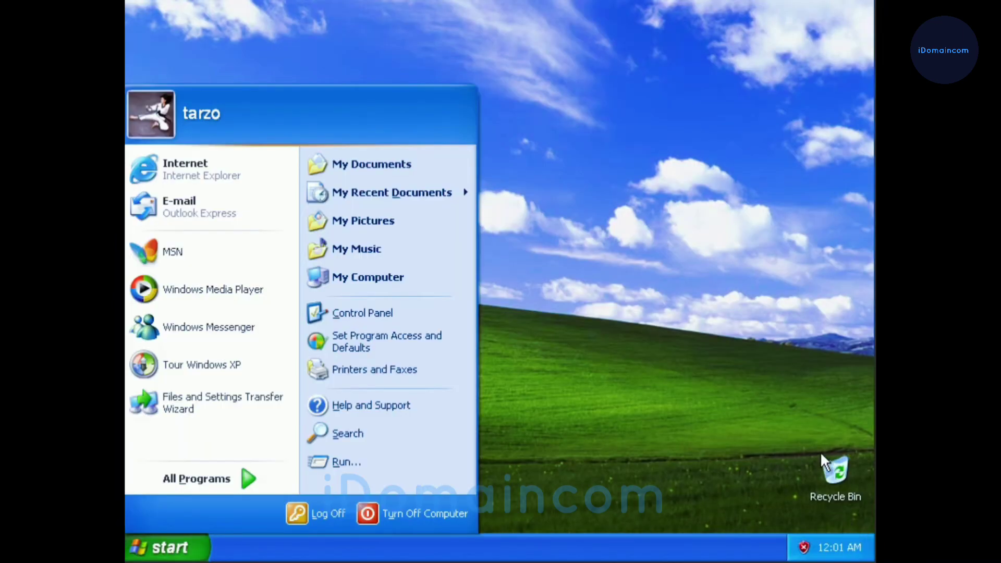
pyautogui.moveTo(815, 435)
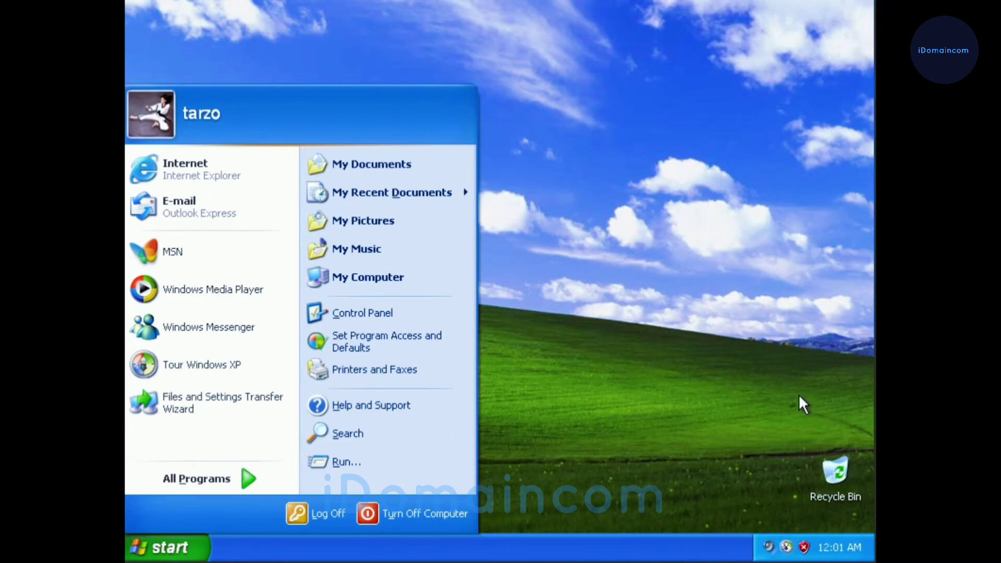
pyautogui.moveTo(715, 401)
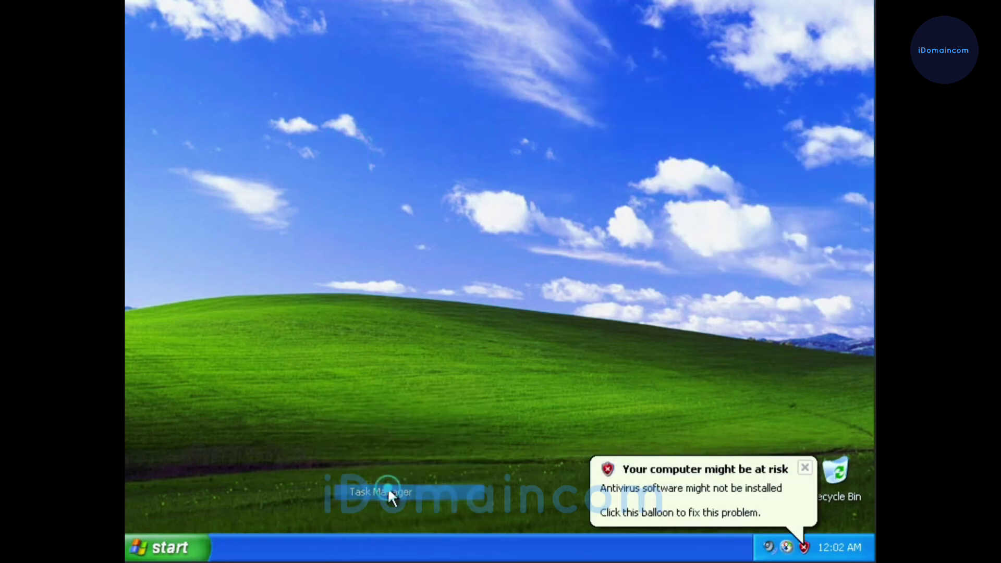
# Step: Launch Task Manager from the taskbar and show its Performance tab
pyautogui.click(381, 492)
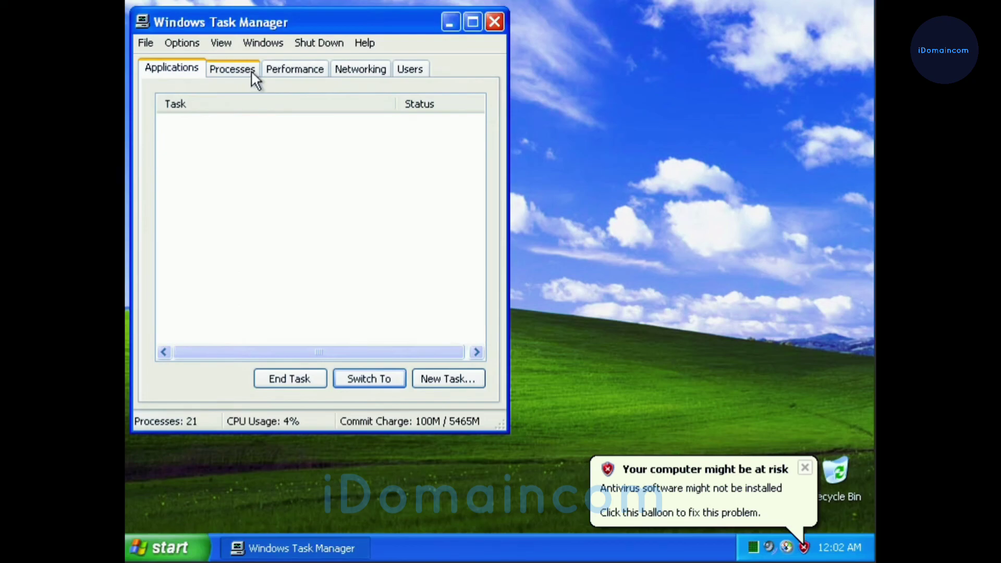
pyautogui.click(294, 68)
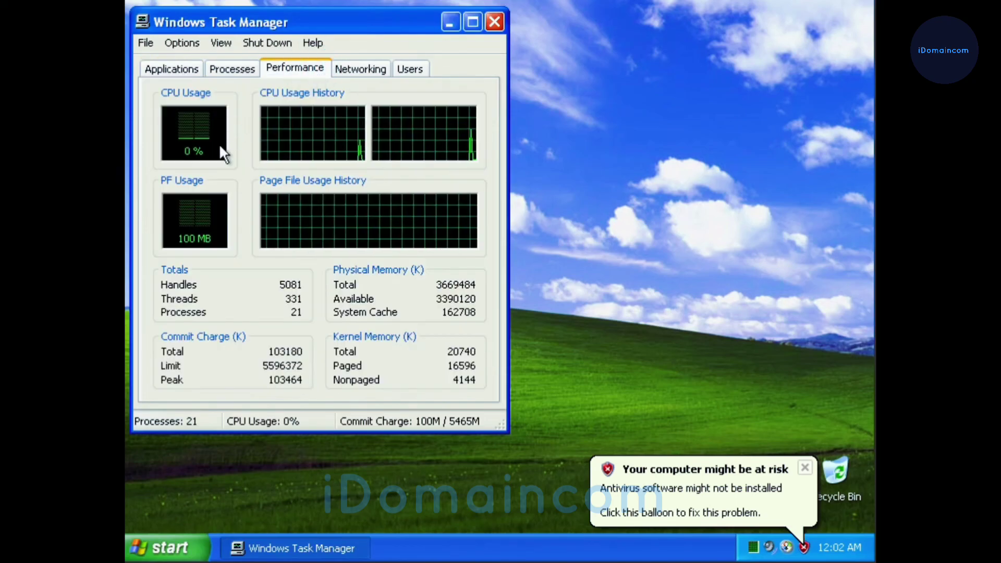